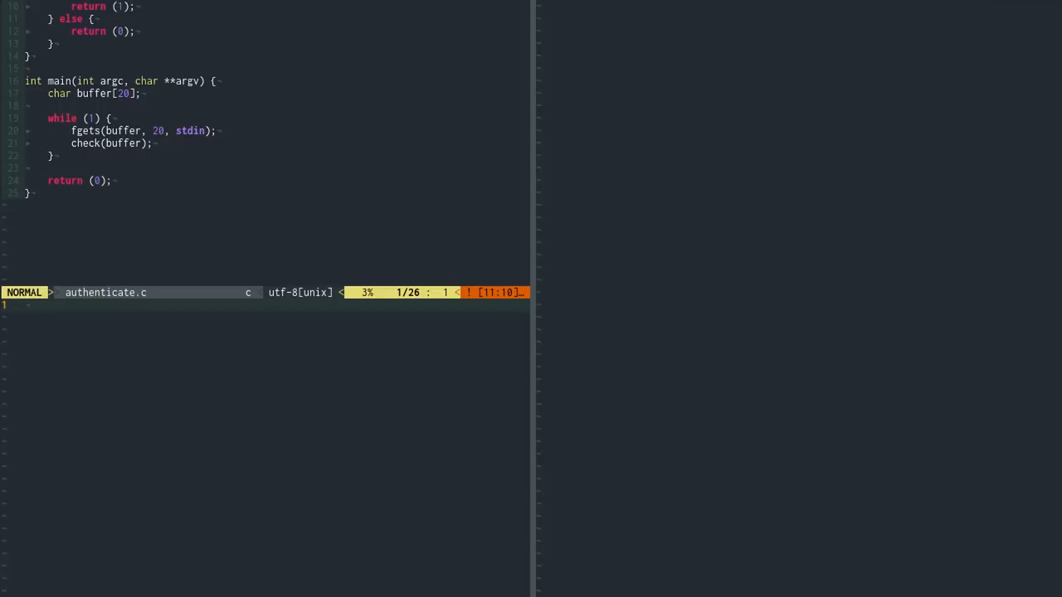
Step: Insert seven new lines above the check function in authenticate.c, leaving it unsaved
key("j")
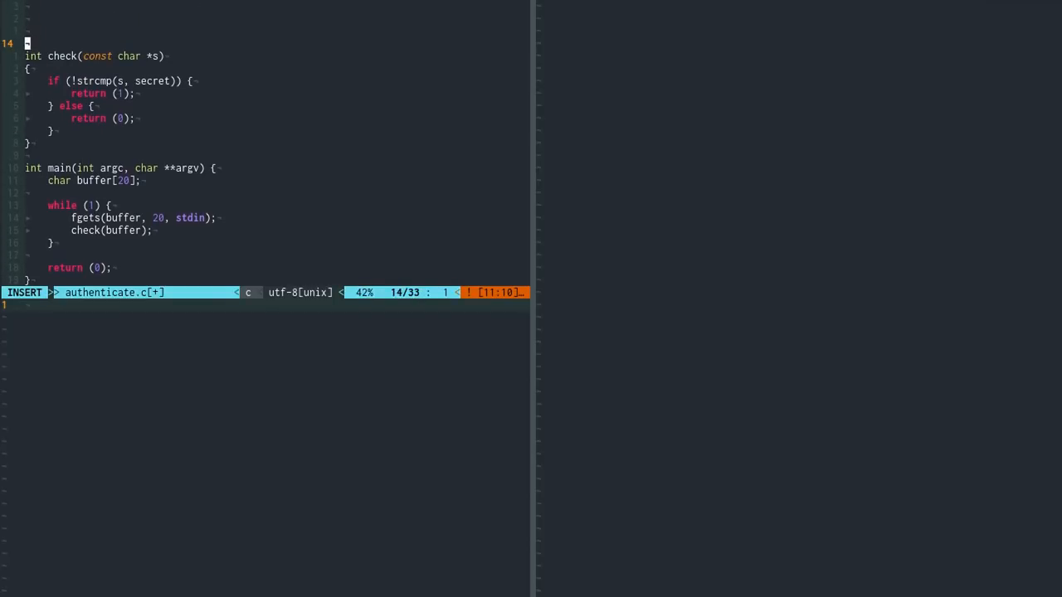
key("Escape")
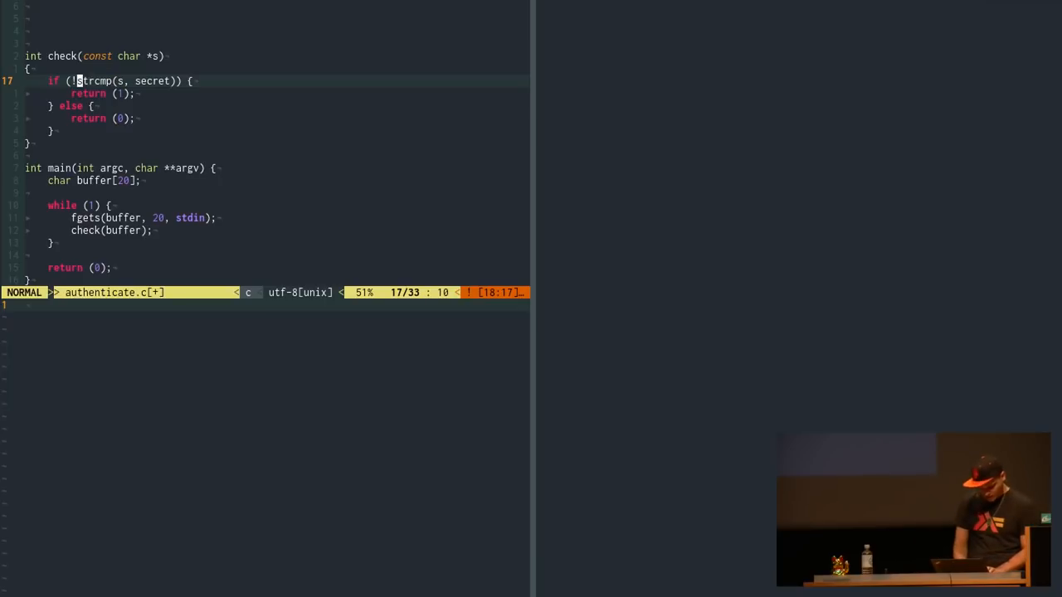
Step: Run ./driver under the DTrace timing script so histograms print in the right pane
key("Escape")
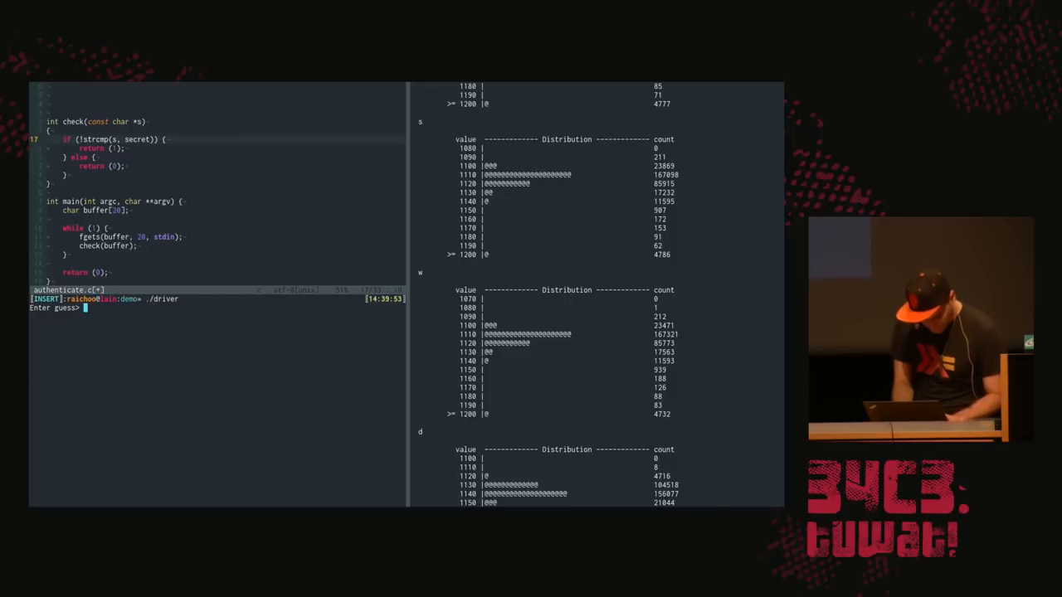
Step: Feed the driver guesses d, dt, dtr and dtrace, each producing a timing histogram
type("d")
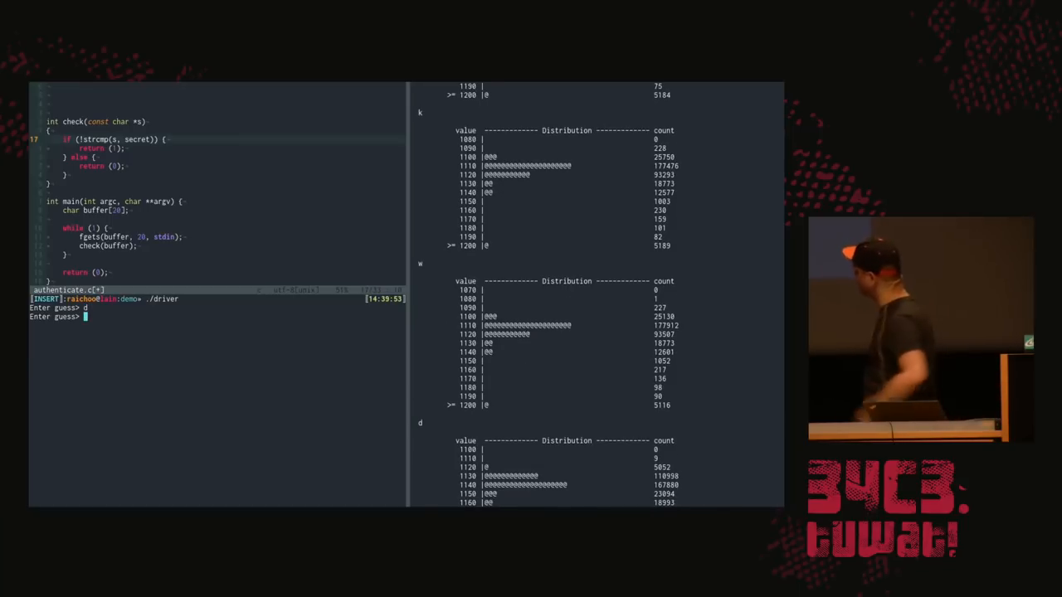
scroll("down", 3)
type("i")
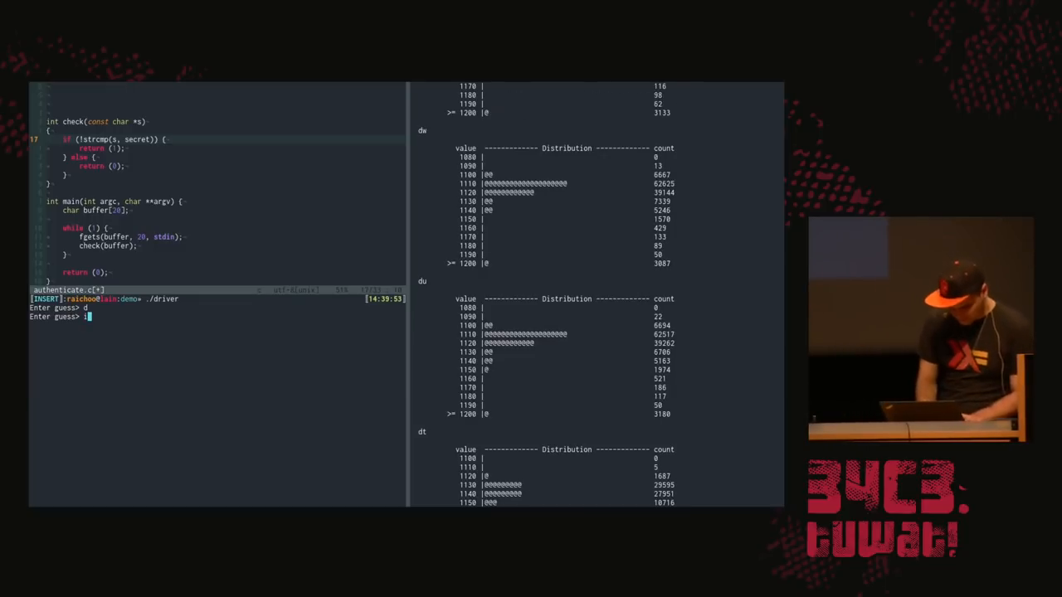
type("dt")
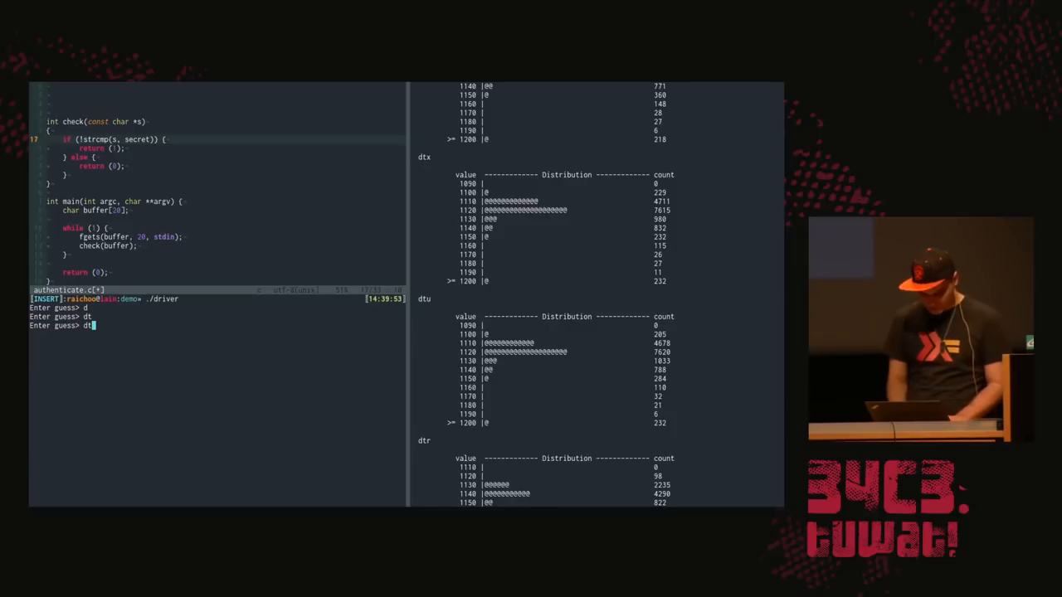
type("r")
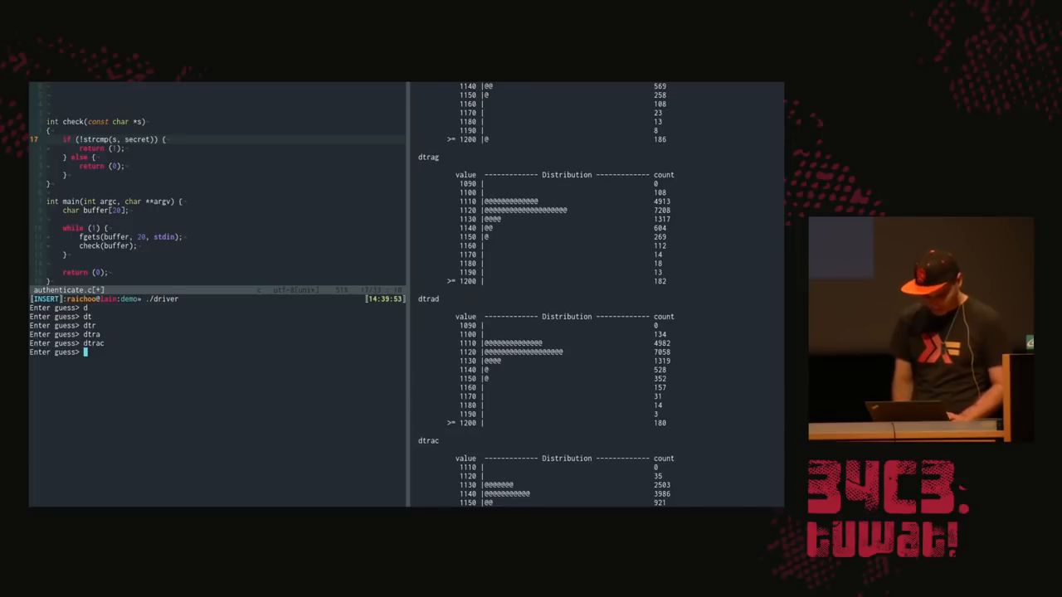
scroll("down", 3)
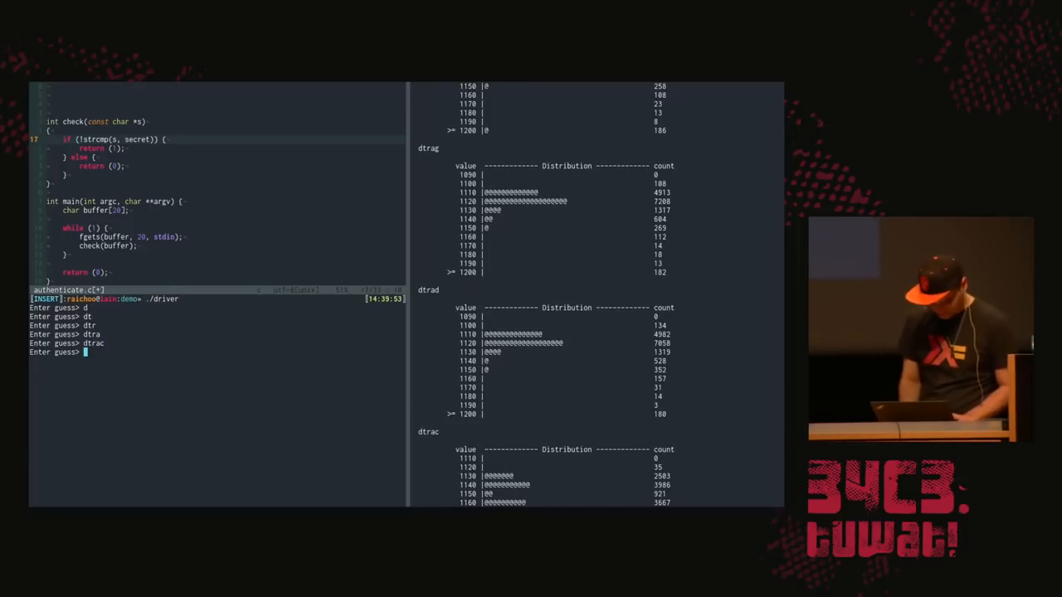
type("dtrace")
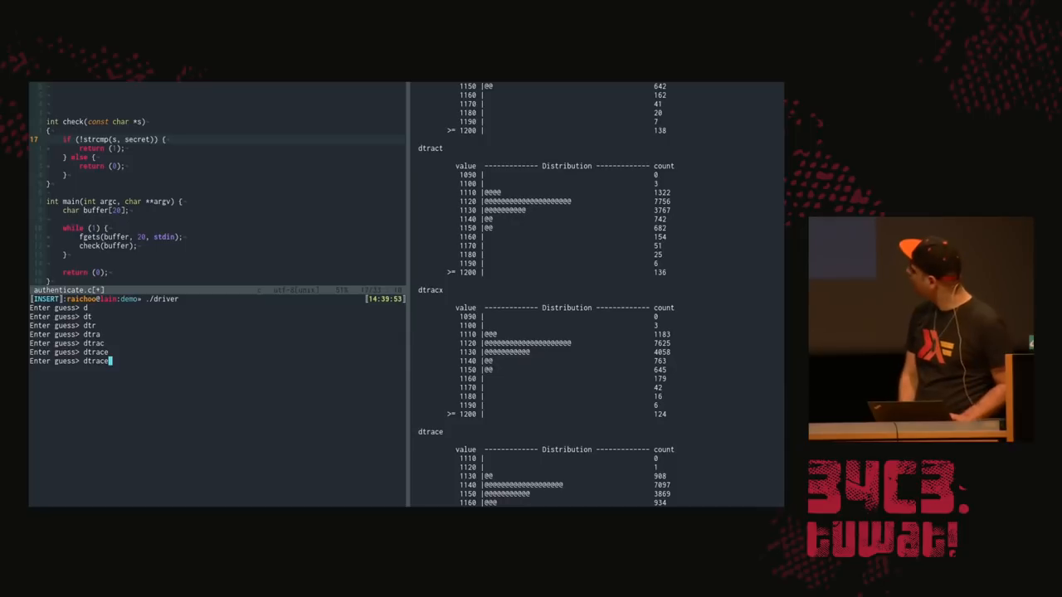
key("Return")
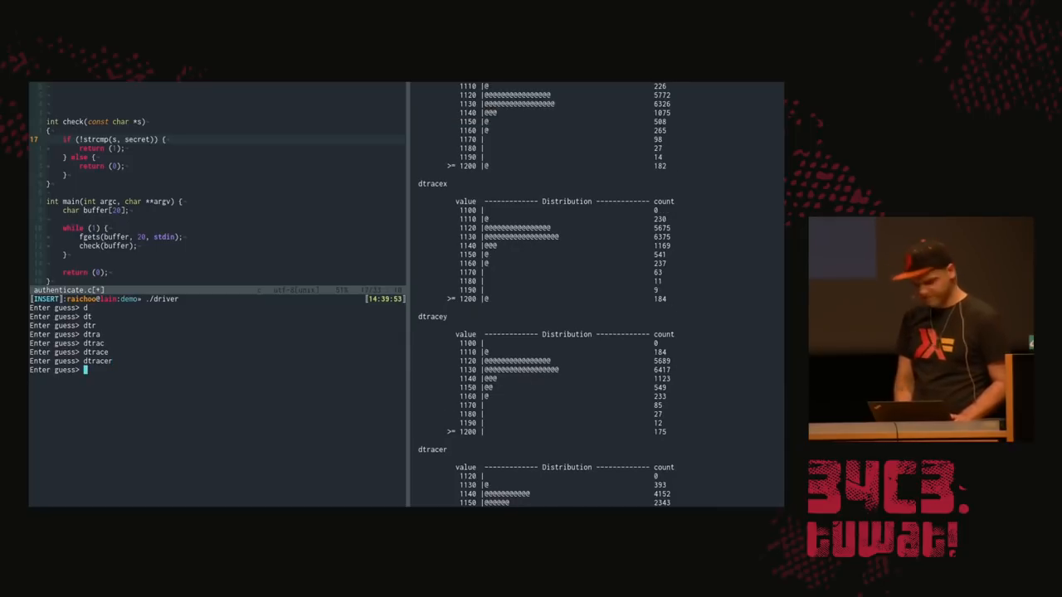
Step: Extend the guess through dtracer to dtracerock and submit it for a new histogram
type("dtracer")
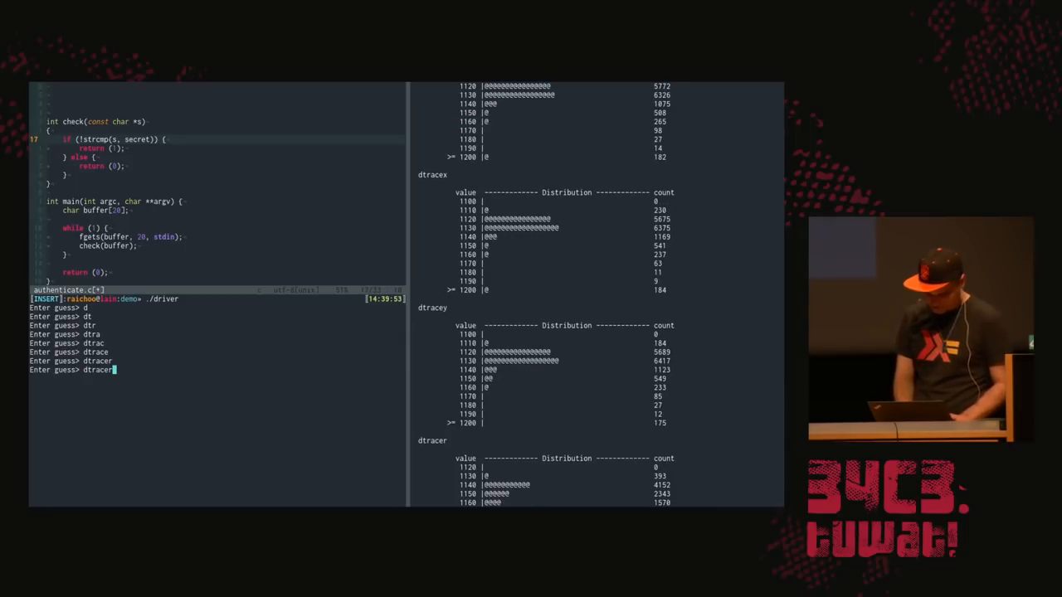
type("ock")
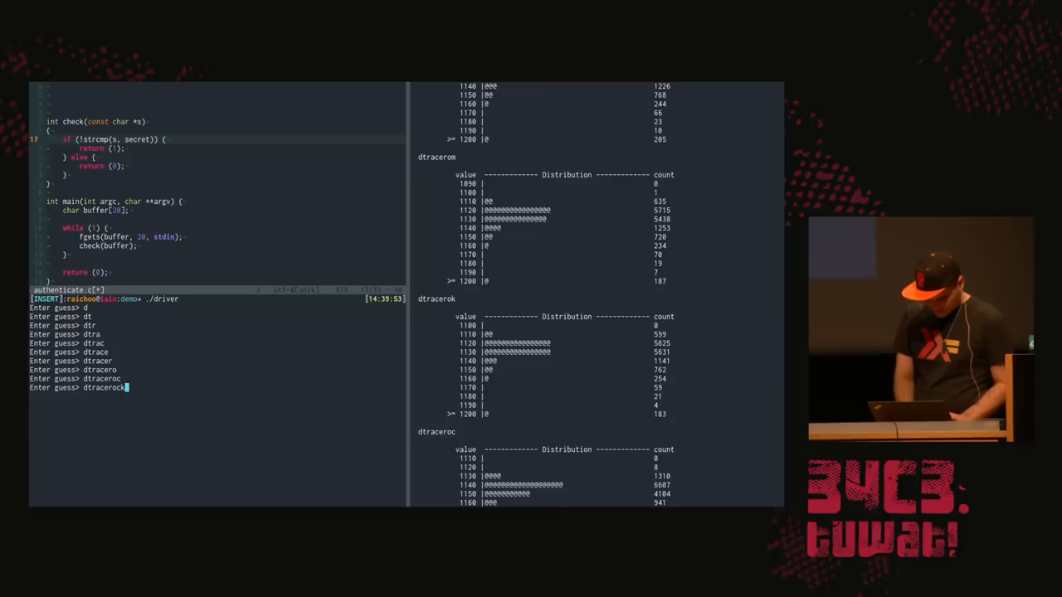
key("Return")
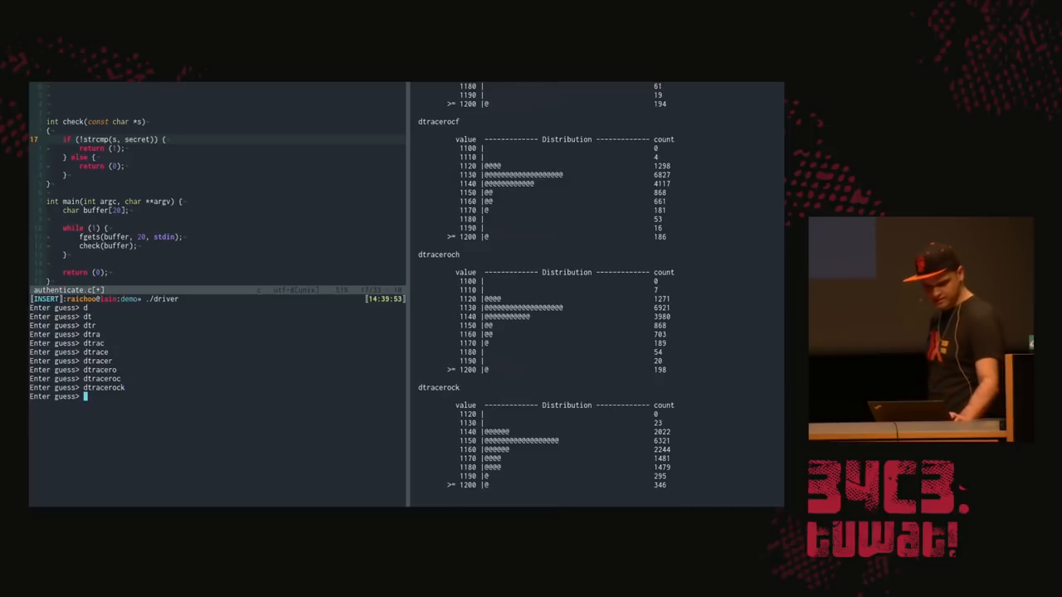
Step: End the driver with its broken-pipe exit and bring up timing.d in the Vim pane
key("Return")
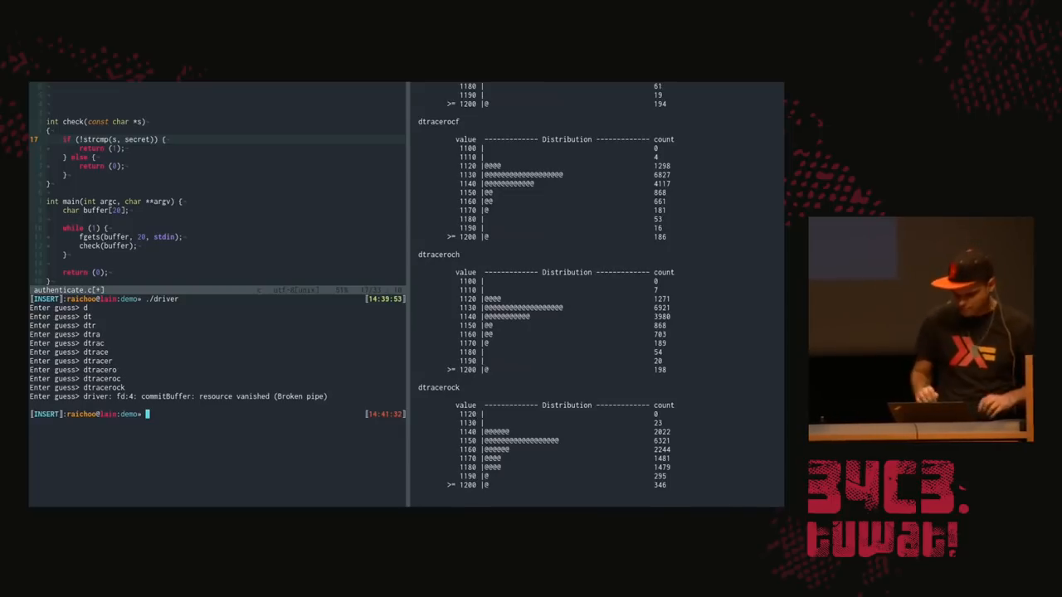
key("Escape")
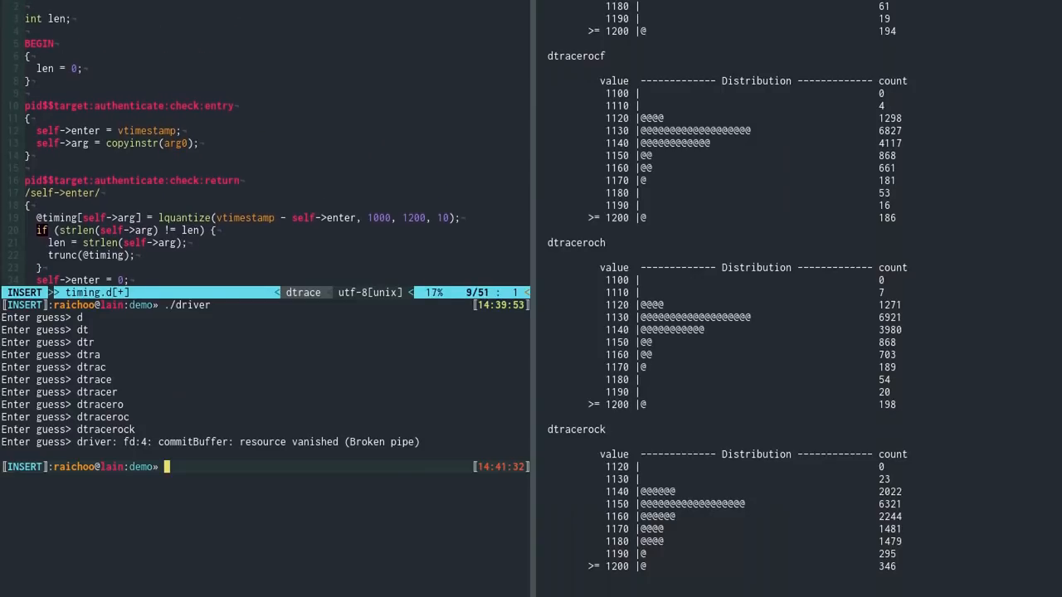
Step: Move through timing.d and highlight the pid$target authenticate check entry probe line
key("Escape")
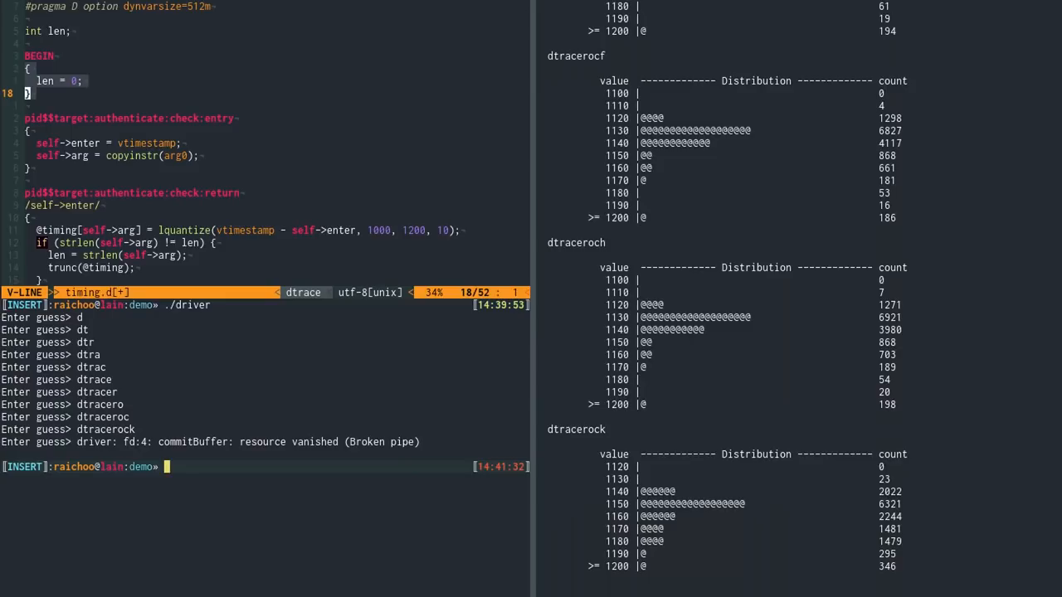
key("Escape")
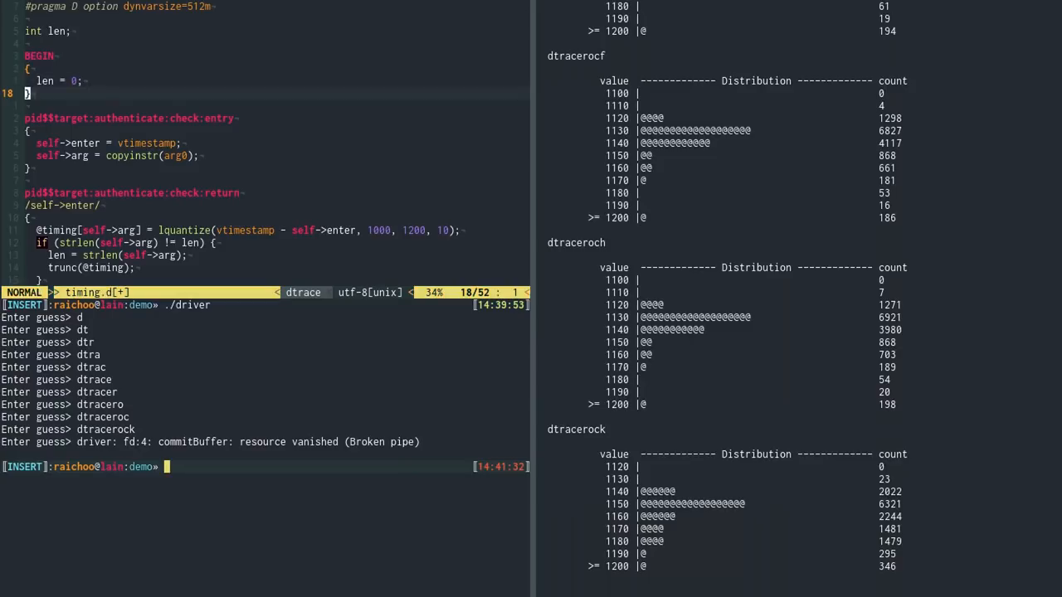
key("V")
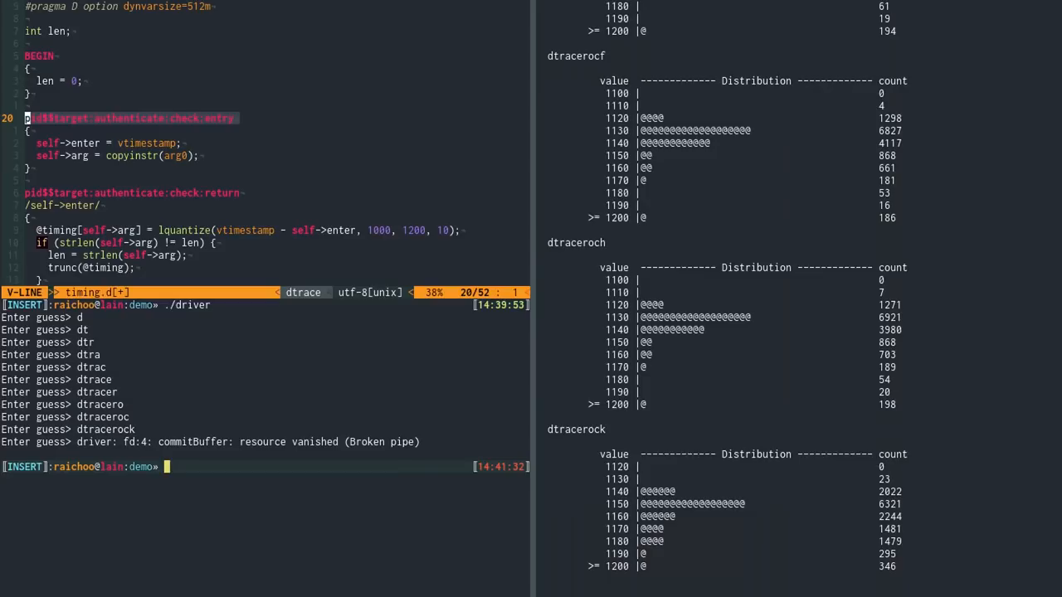
Step: Highlight the quantize aggregation line in the return probe, then clear the selection
key("Escape")
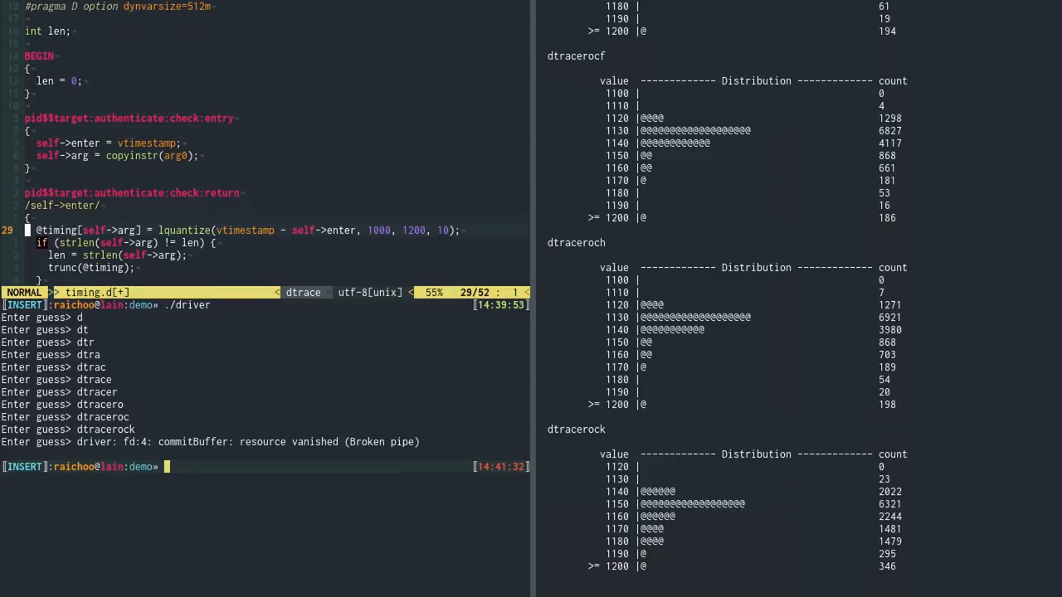
key("V")
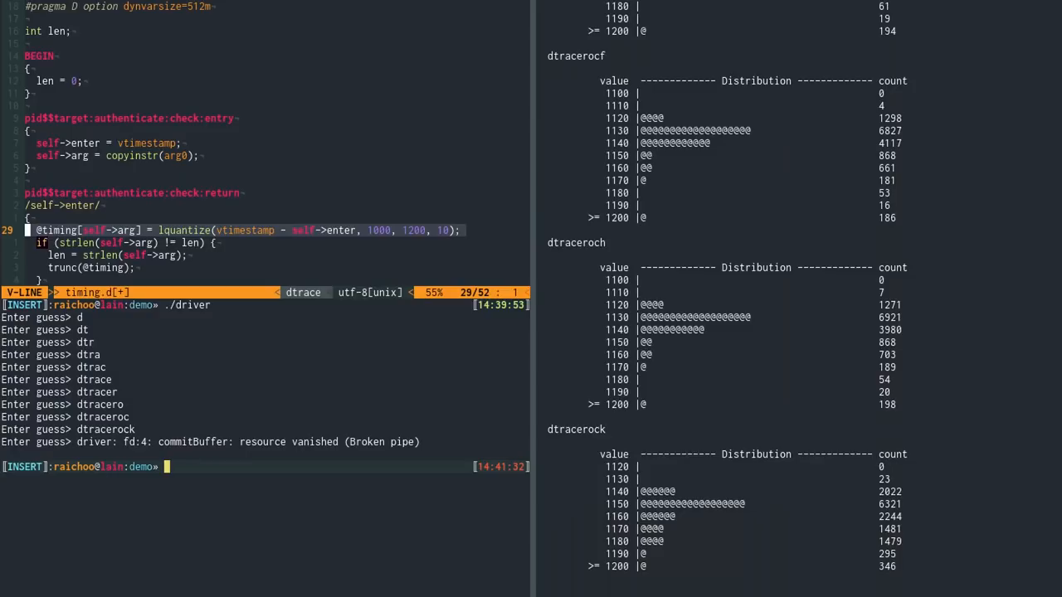
key("Escape")
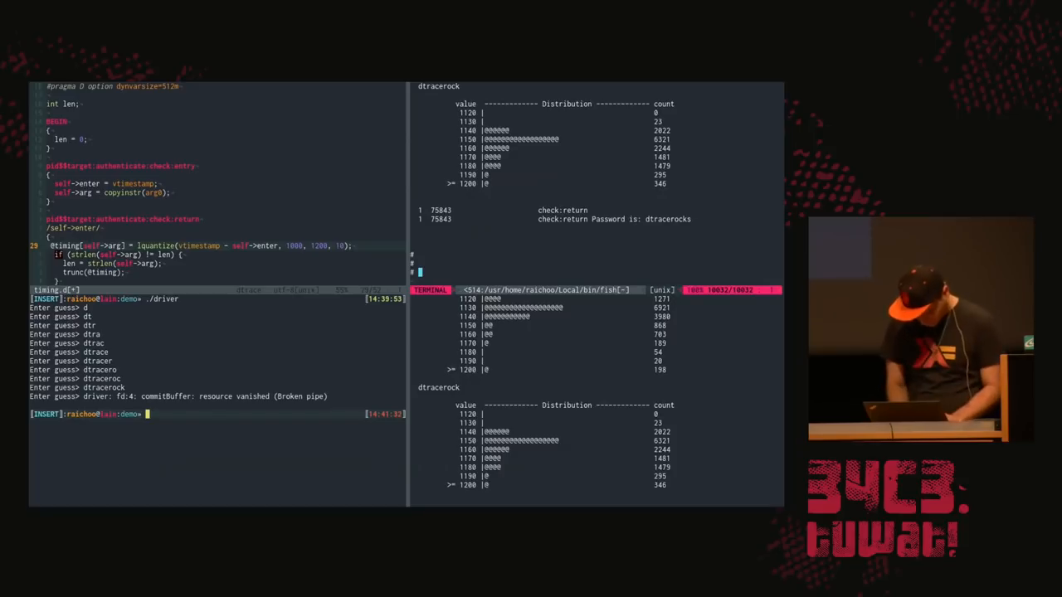
Step: Run make providers to list the system's DTrace providers such as fbt and syscall
type("make provider")
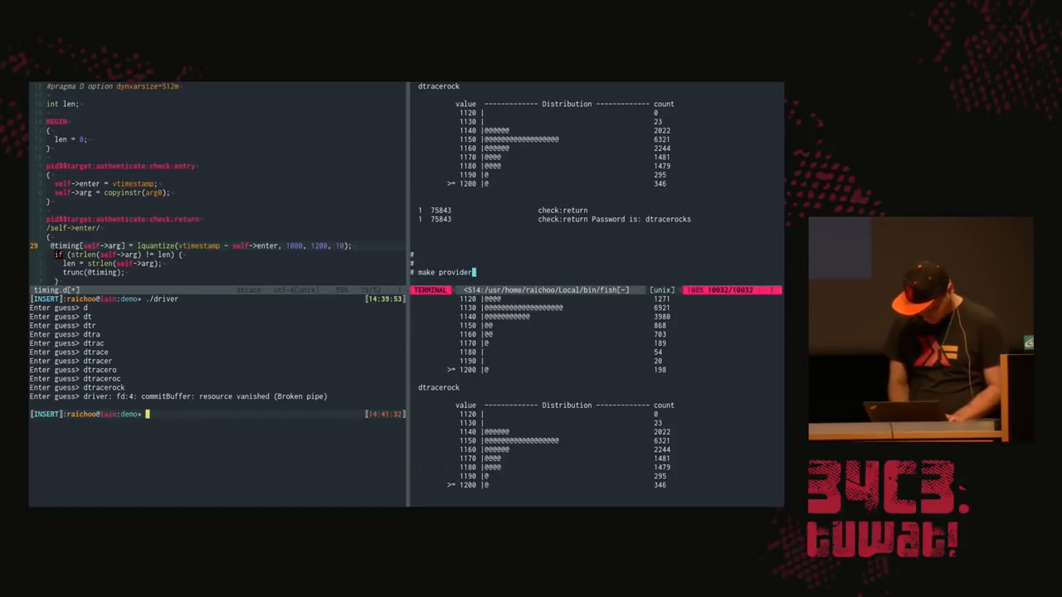
key("Return")
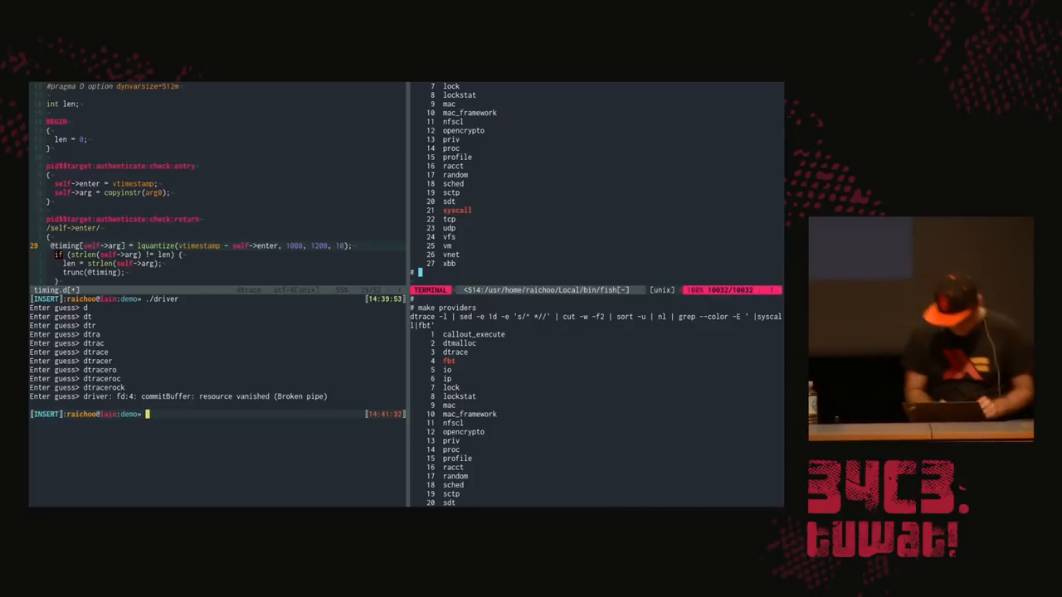
Step: Run dtrace -lP syscall to list every probe of the syscall provider
type("dtrace")
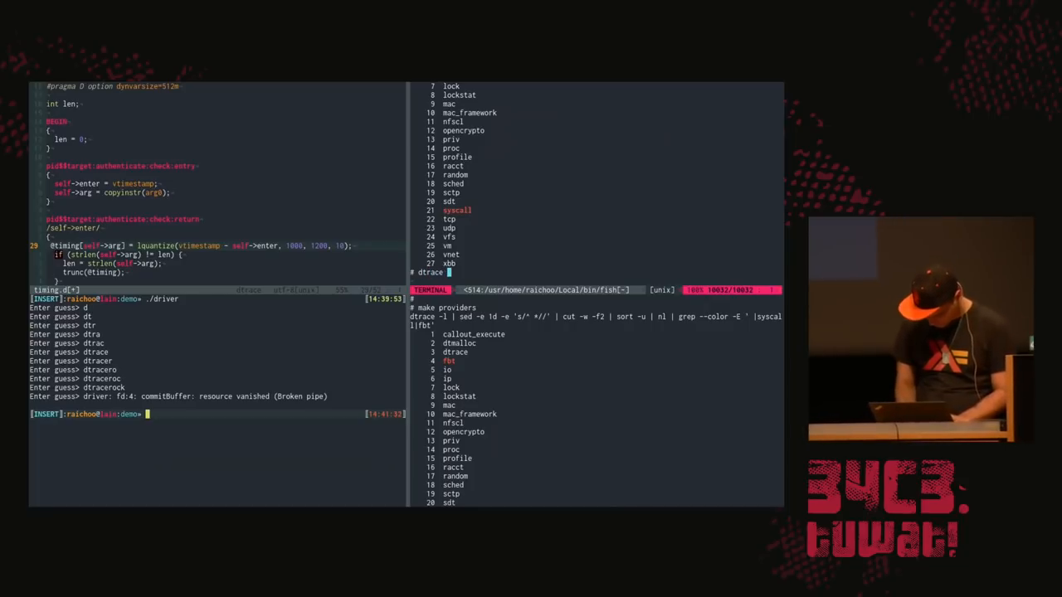
type("-lP syscall")
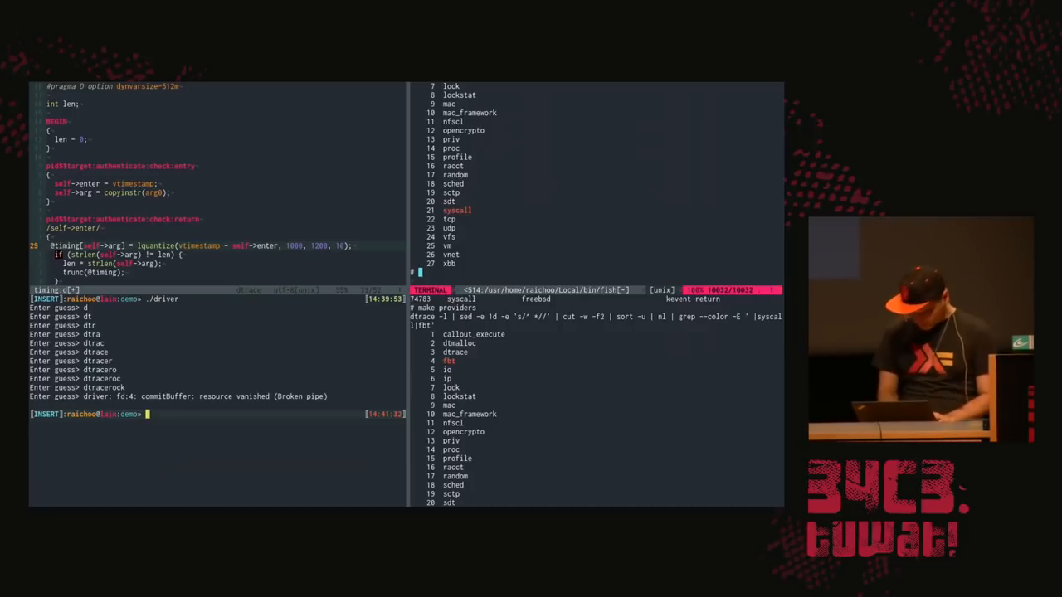
Step: Display mmap.d with cat and point out its syscall mmap entry probe
type("cat")
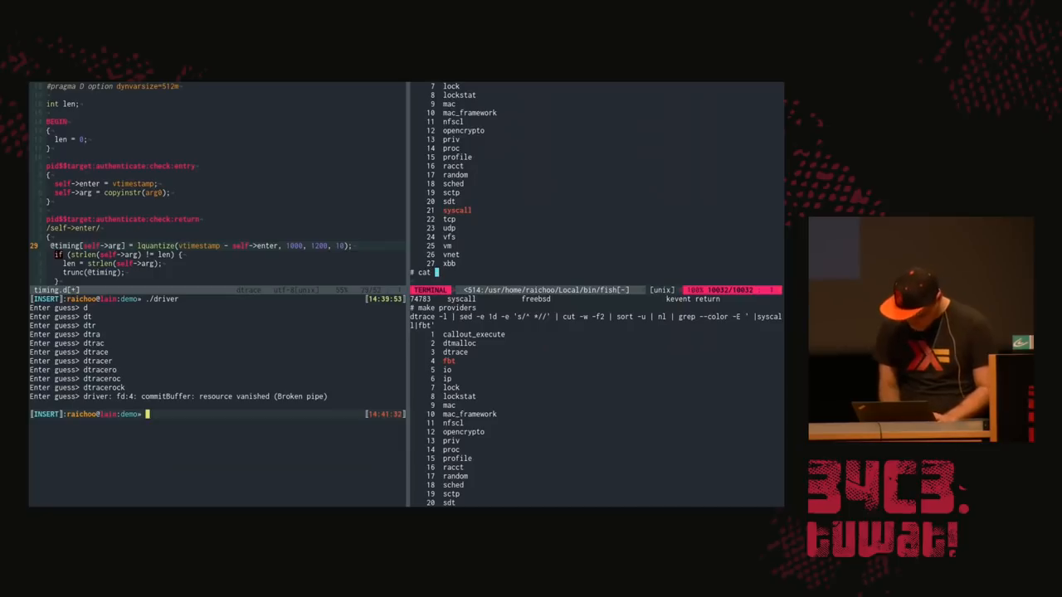
type("mmap.d")
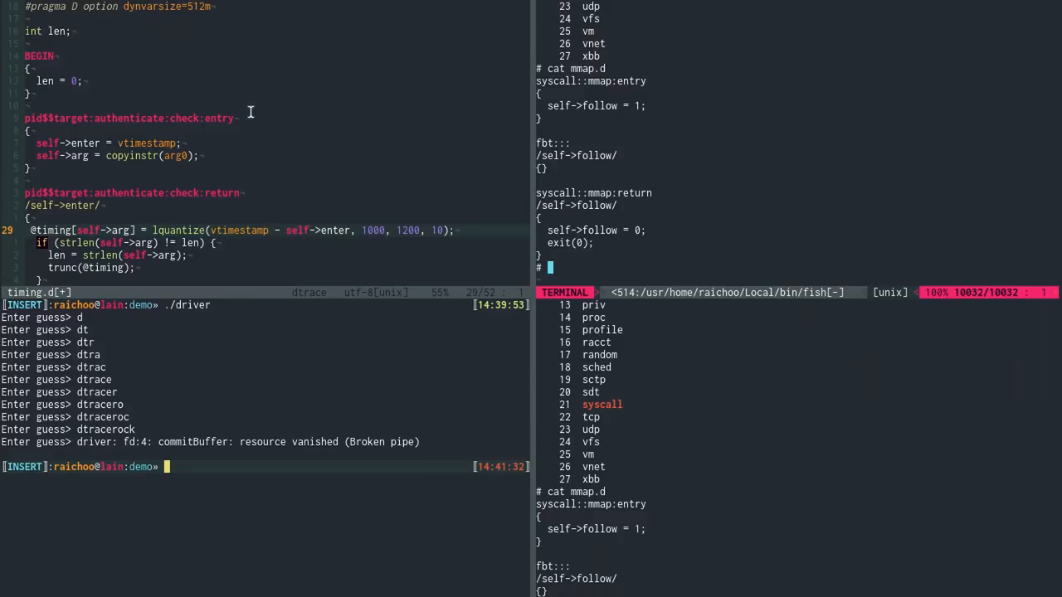
mouse_move(561, 88)
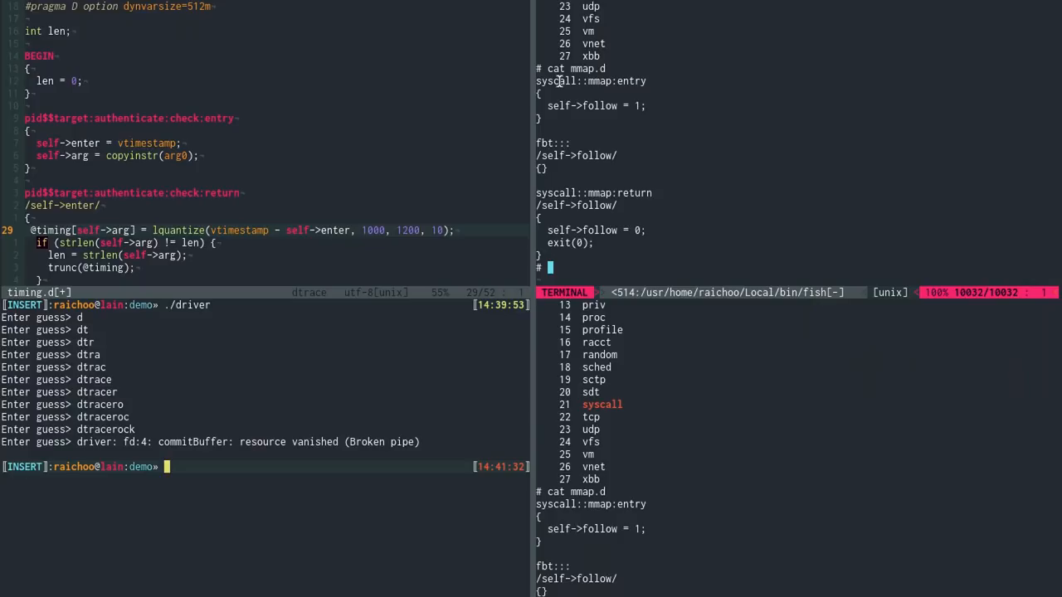
double_click(591, 79)
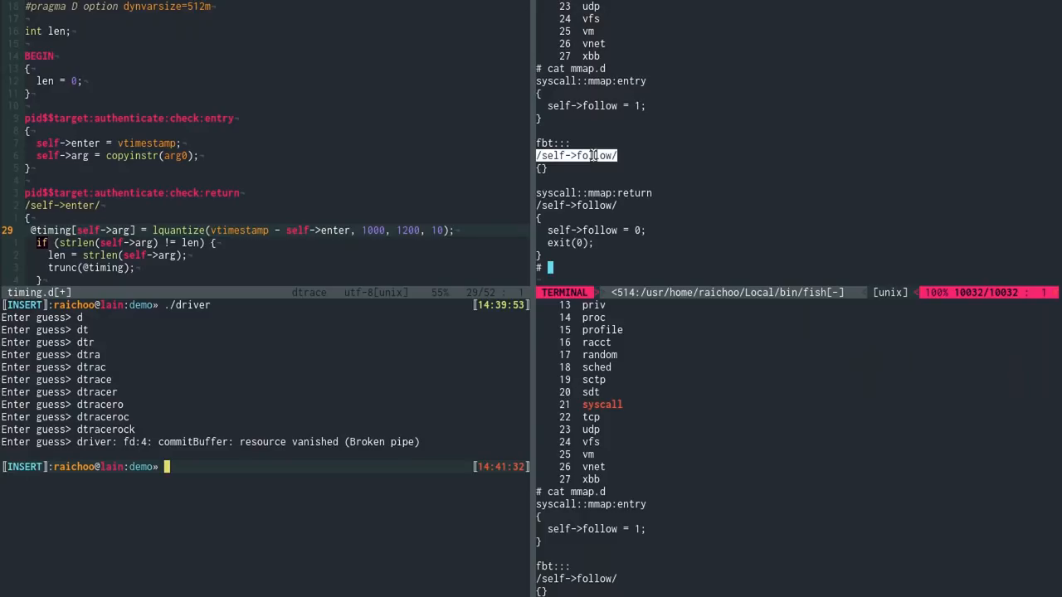
mouse_move(589, 181)
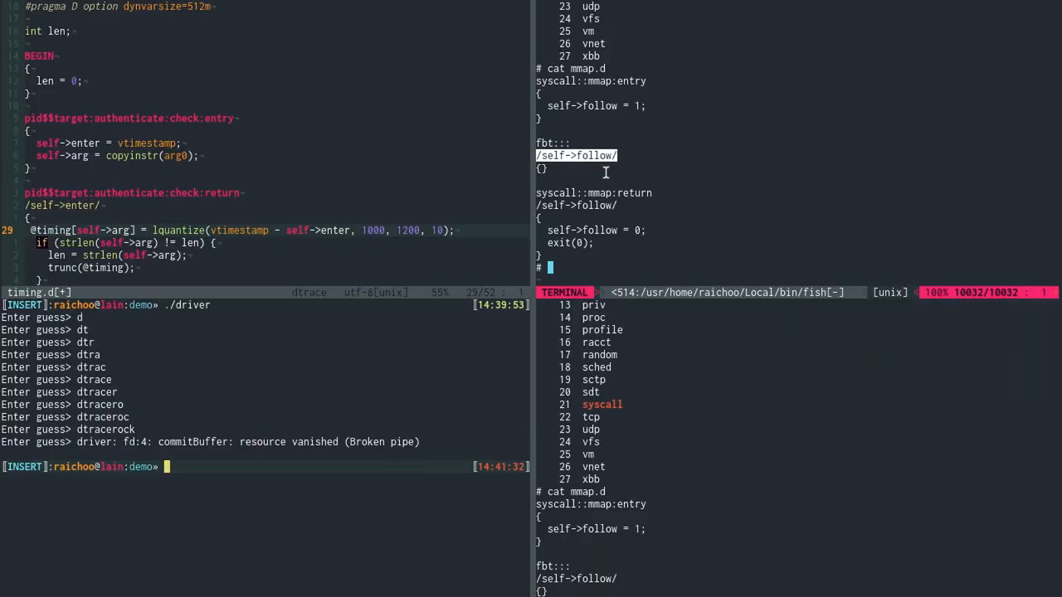
mouse_move(557, 183)
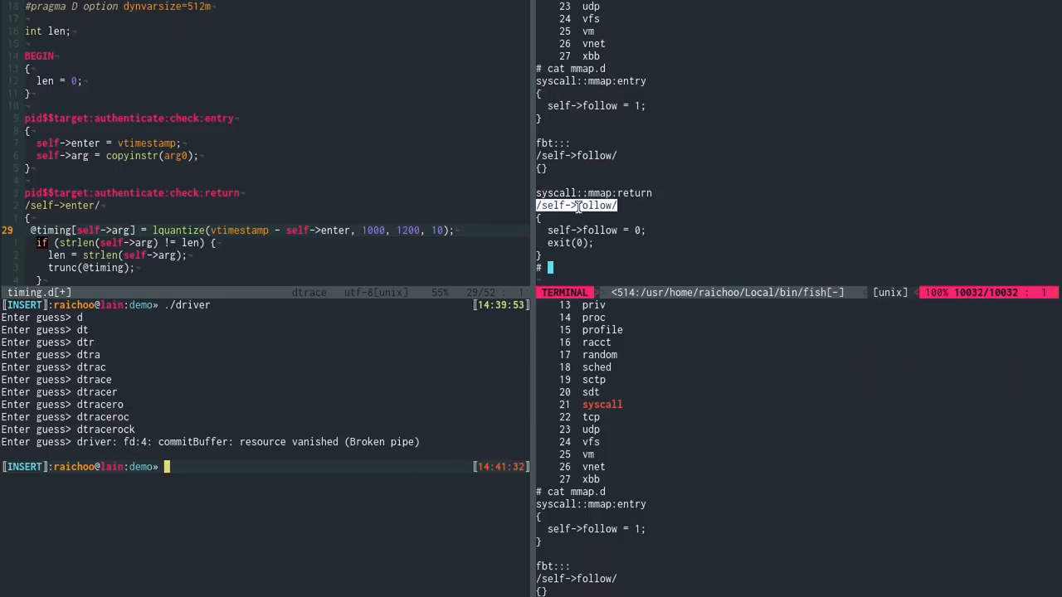
mouse_move(622, 236)
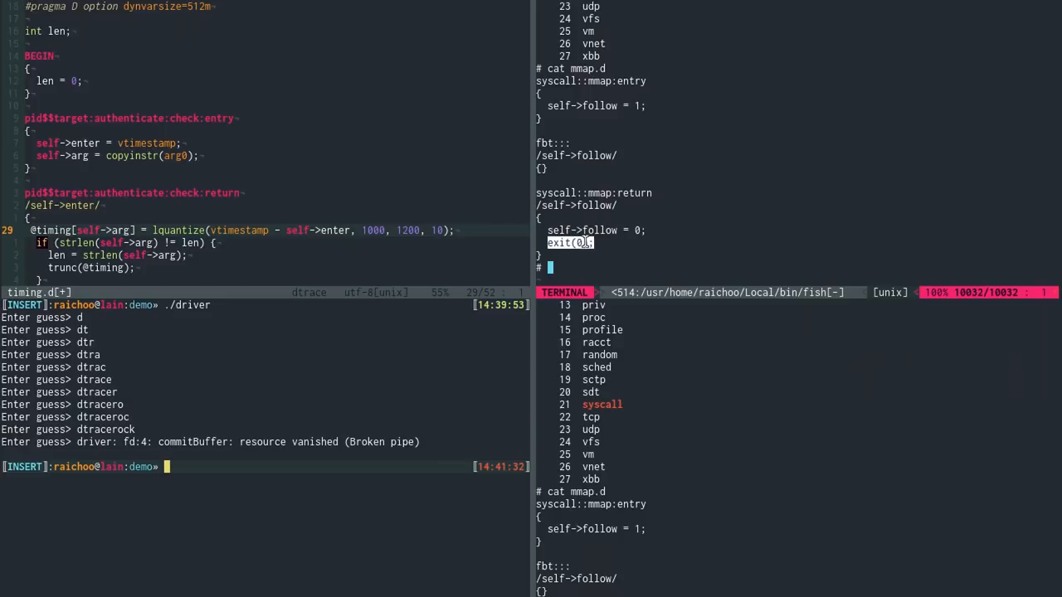
Step: Trace the kernel's mmap call flow with flowindent and show the DIFO disassembly via dtrace -S
type("dtrace")
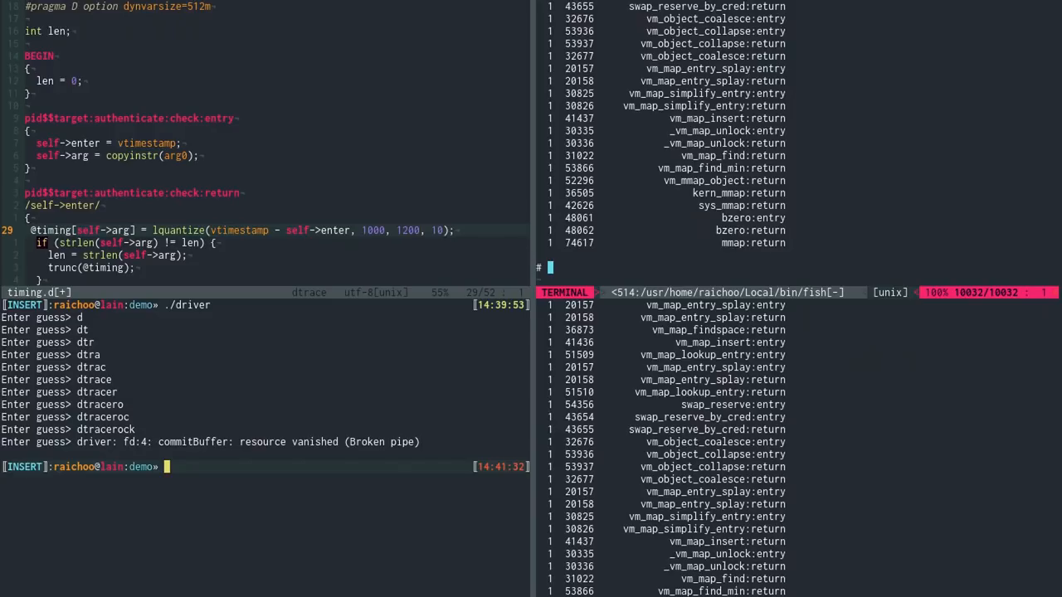
key("Escape")
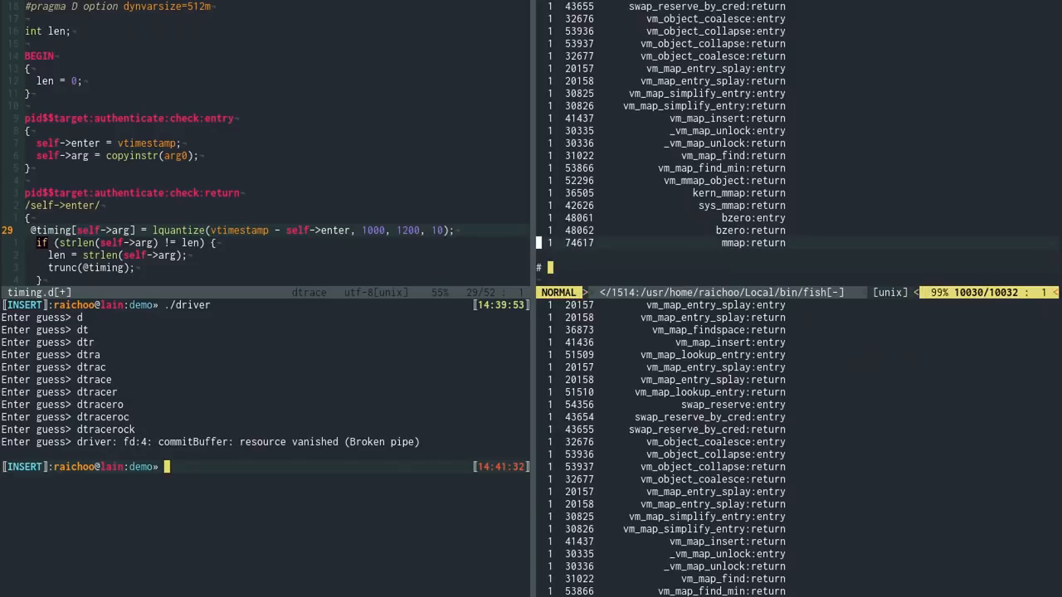
scroll("up", 3)
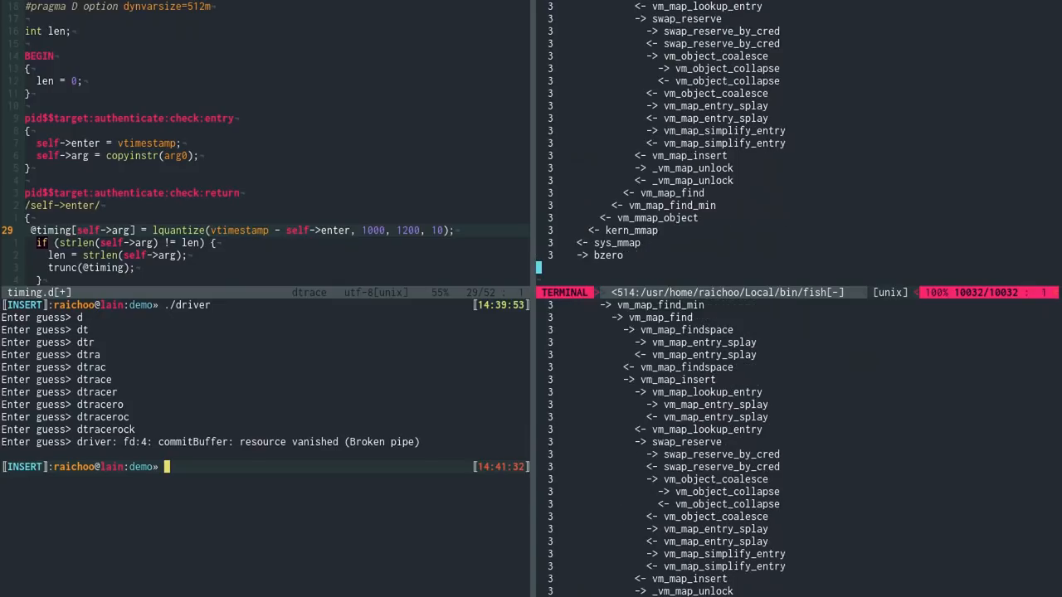
scroll("down", 3)
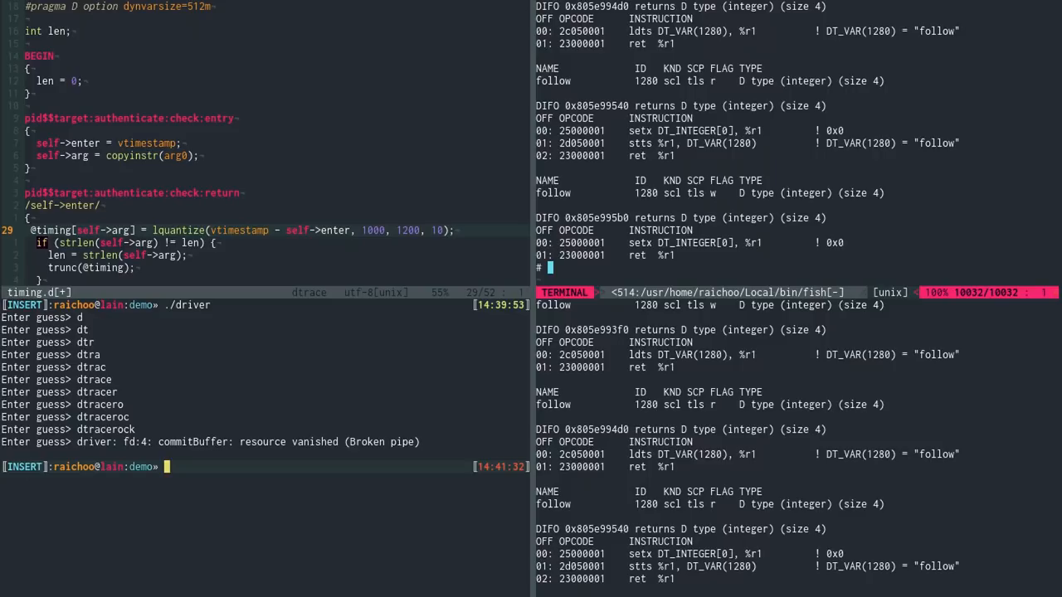
Step: Run tcpdump port 22 -d to dump the compiled BPF filter bytecode
type("tcpdump port 22 -d")
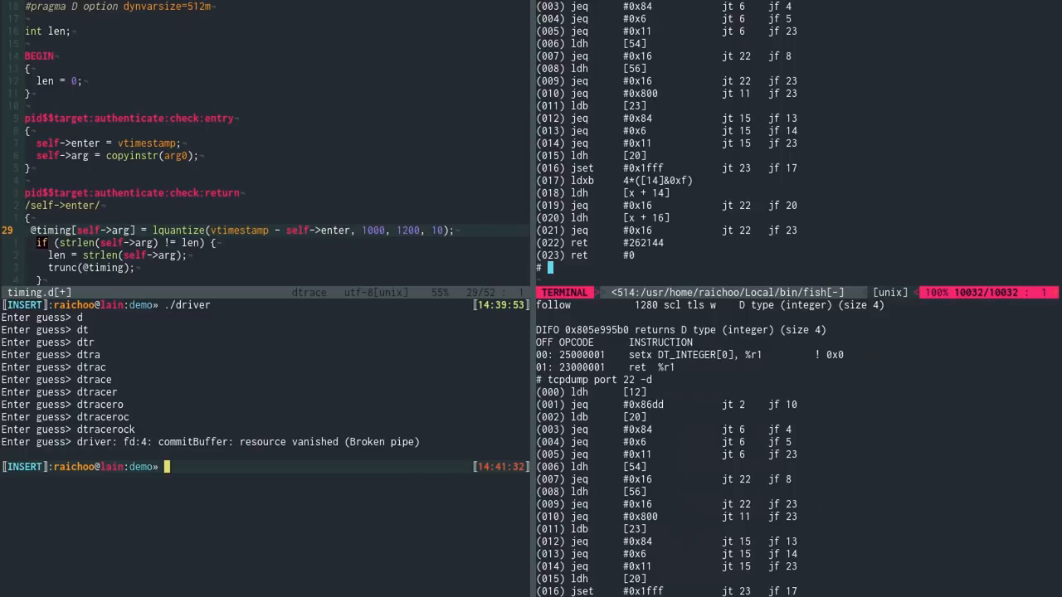
key("Escape")
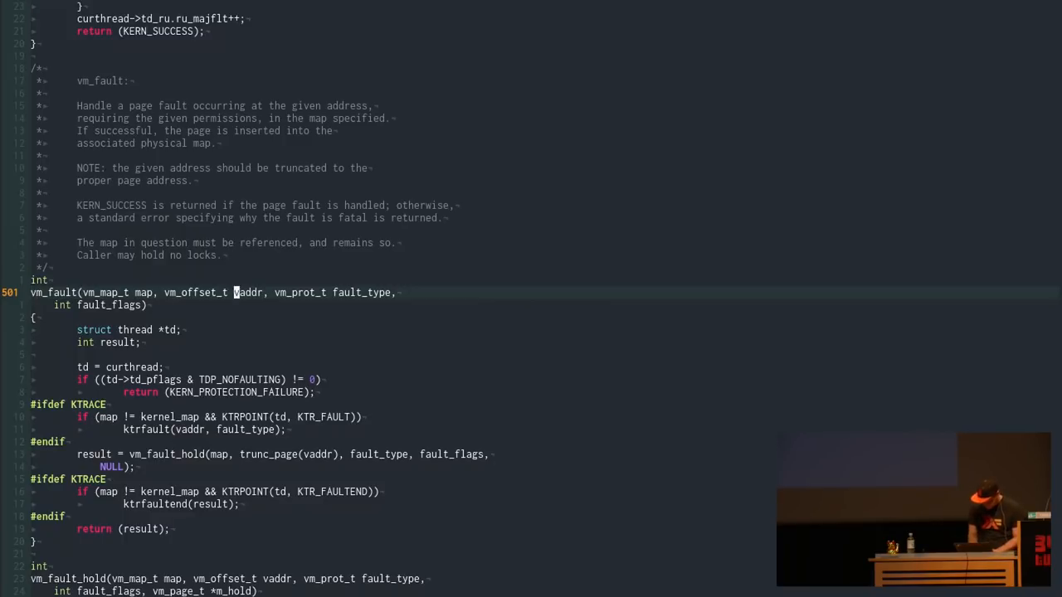
double_click(247, 292)
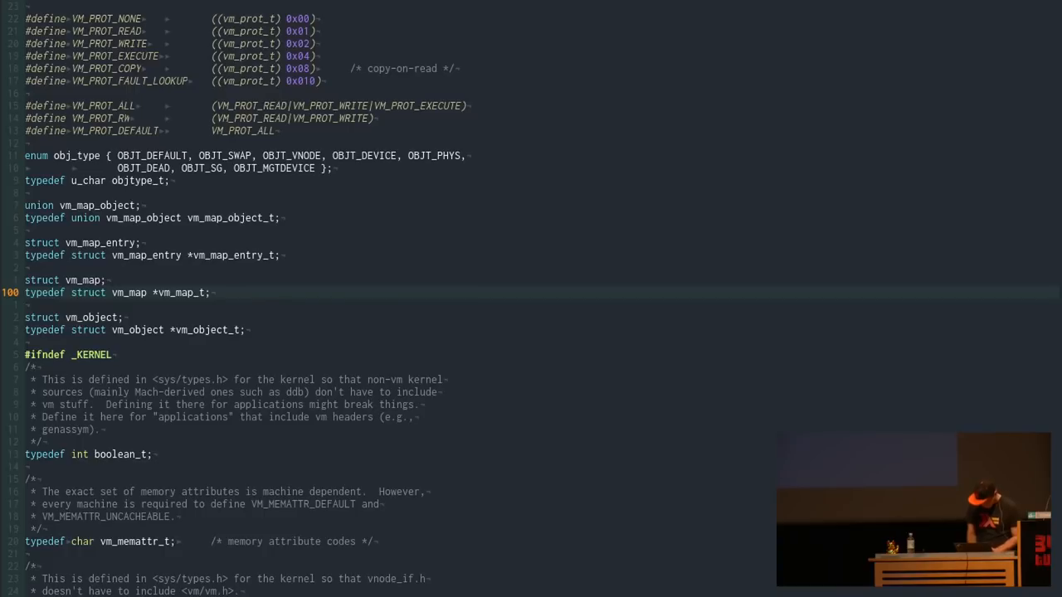
scroll("down", 3)
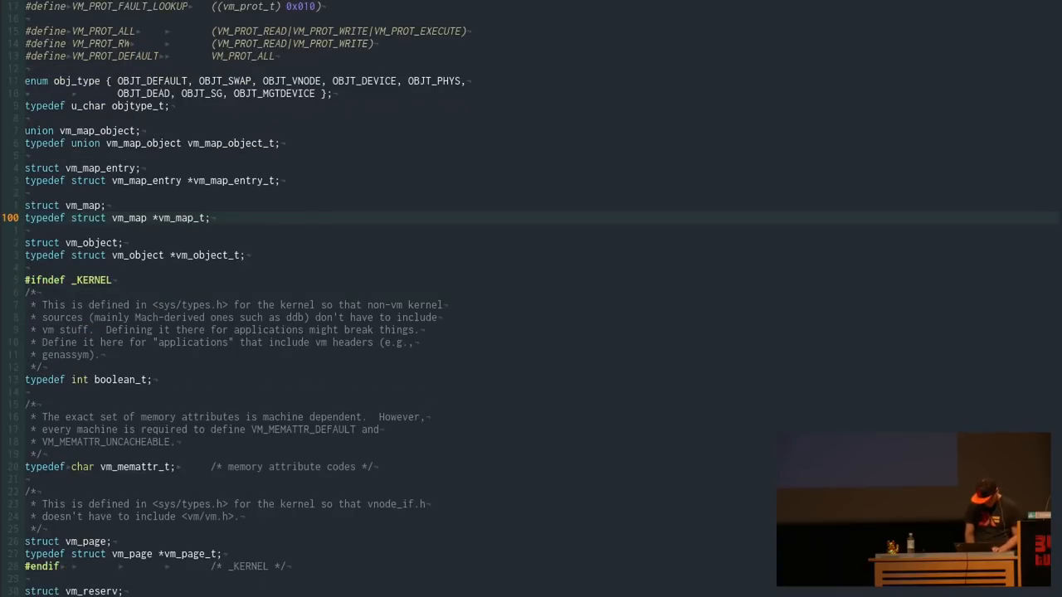
scroll("down", 3)
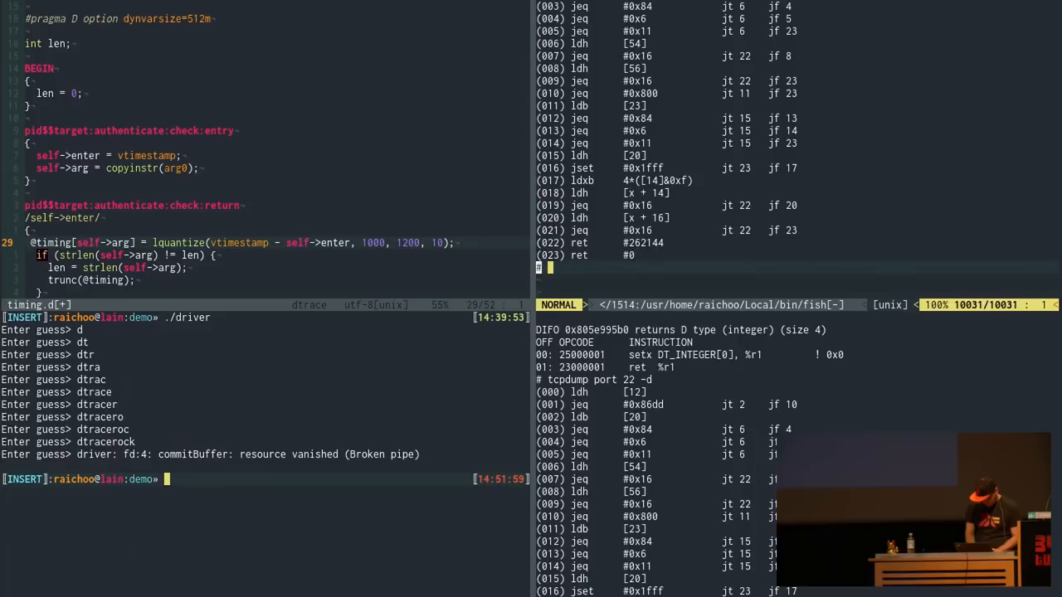
Step: View vm_fault.d in Vim, scrolling through the fault-type helpers and the fbt::kernel:vm_fault:entry clause
key("Escape")
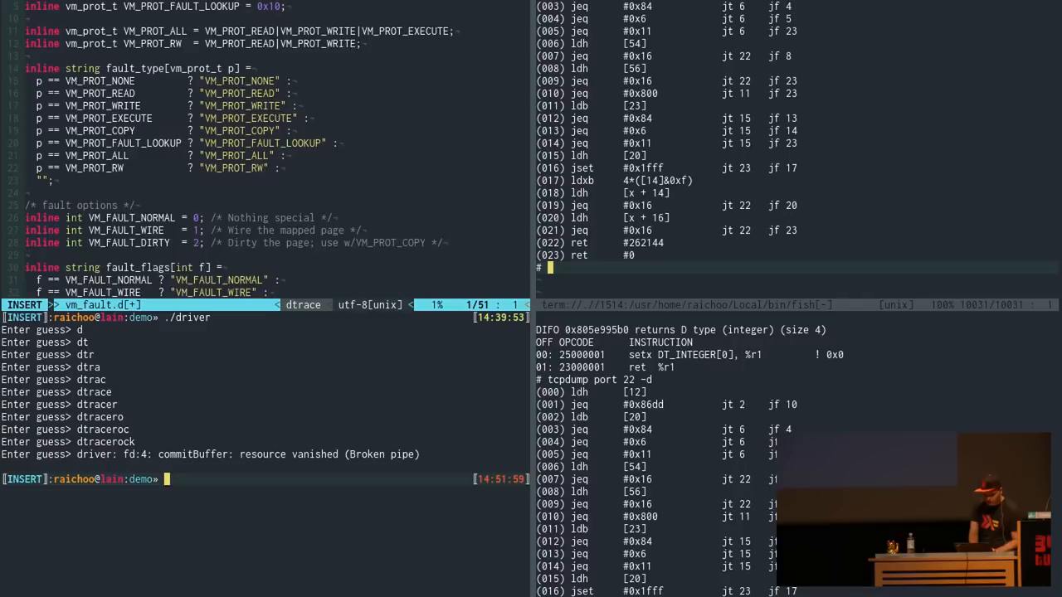
scroll("up", 3)
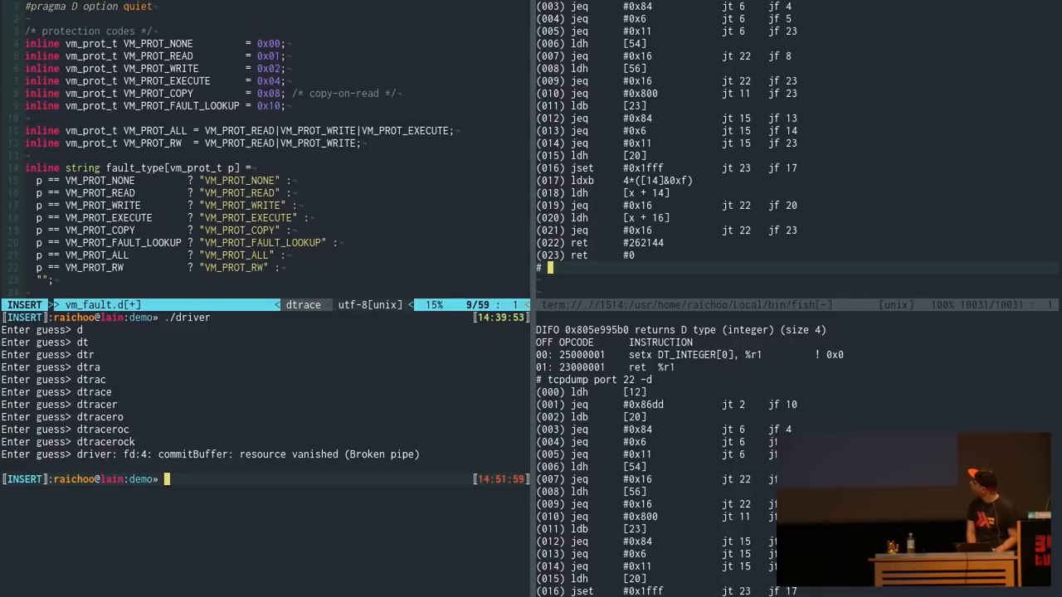
key("Escape")
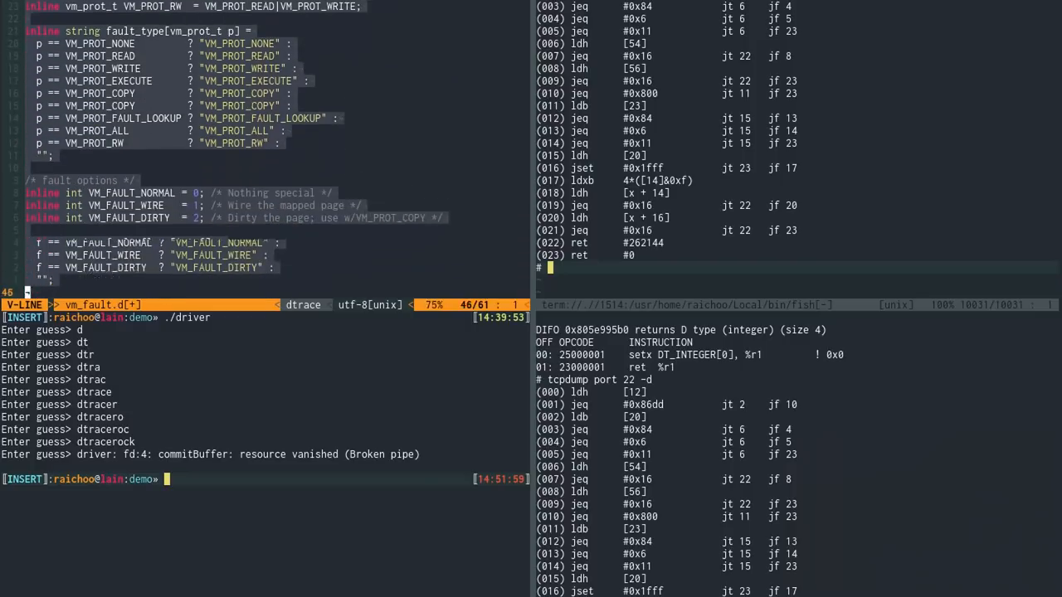
scroll("down", 3)
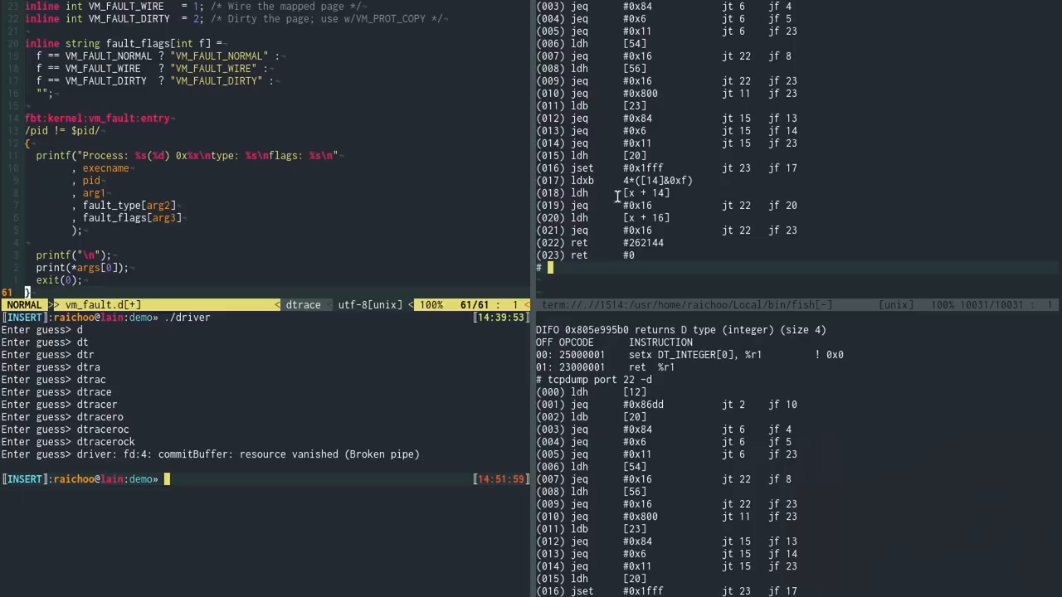
mouse_move(99, 182)
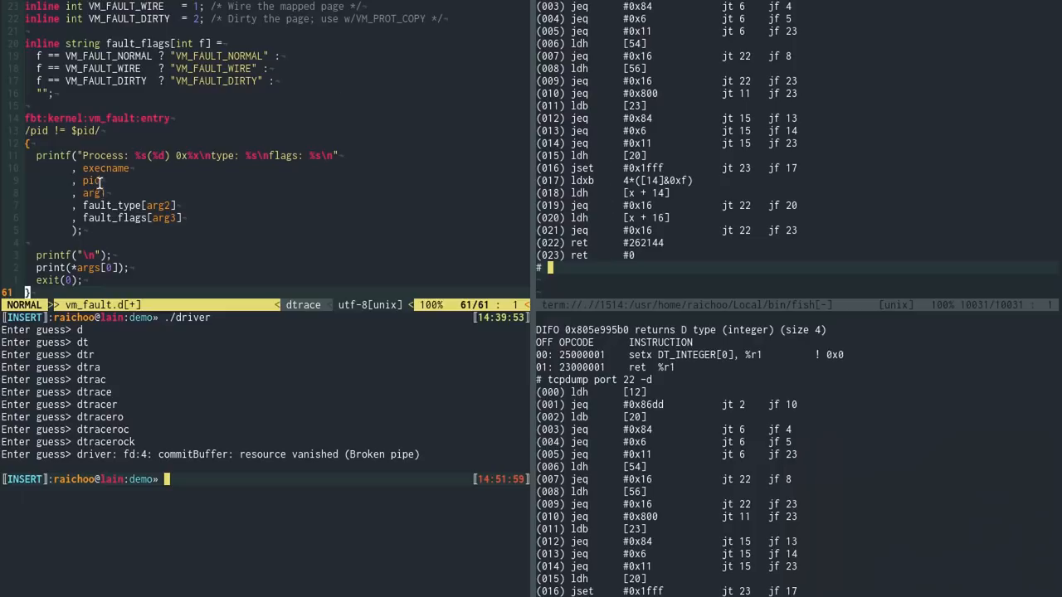
double_click(106, 170)
type("dtrace -s vm_fault.d")
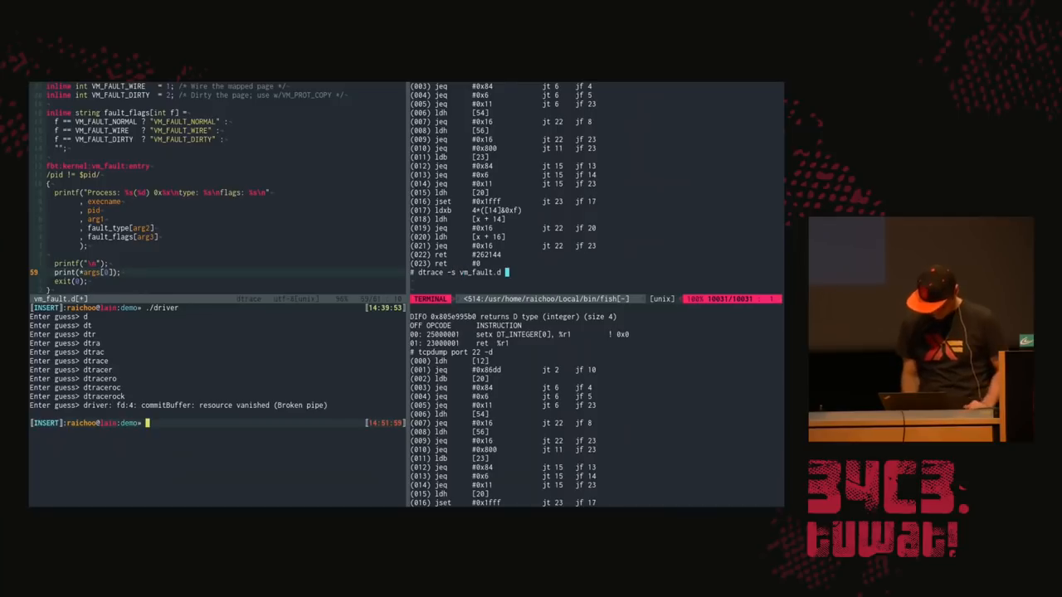
Step: Run dtrace -s vm_fault.d in the right pane and view the printed vm_map structures
scroll("down", 3)
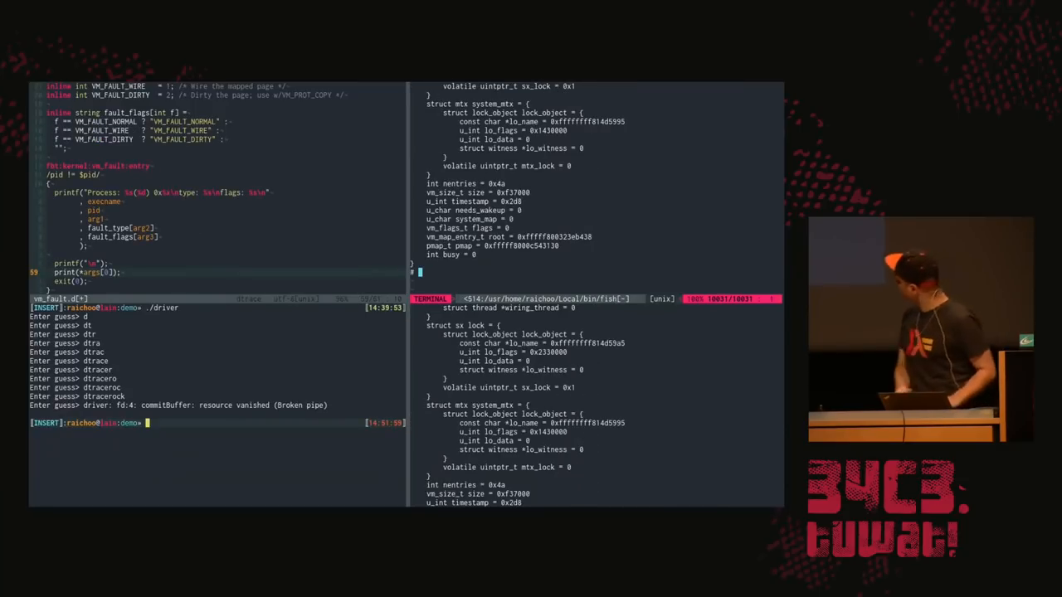
key("Escape")
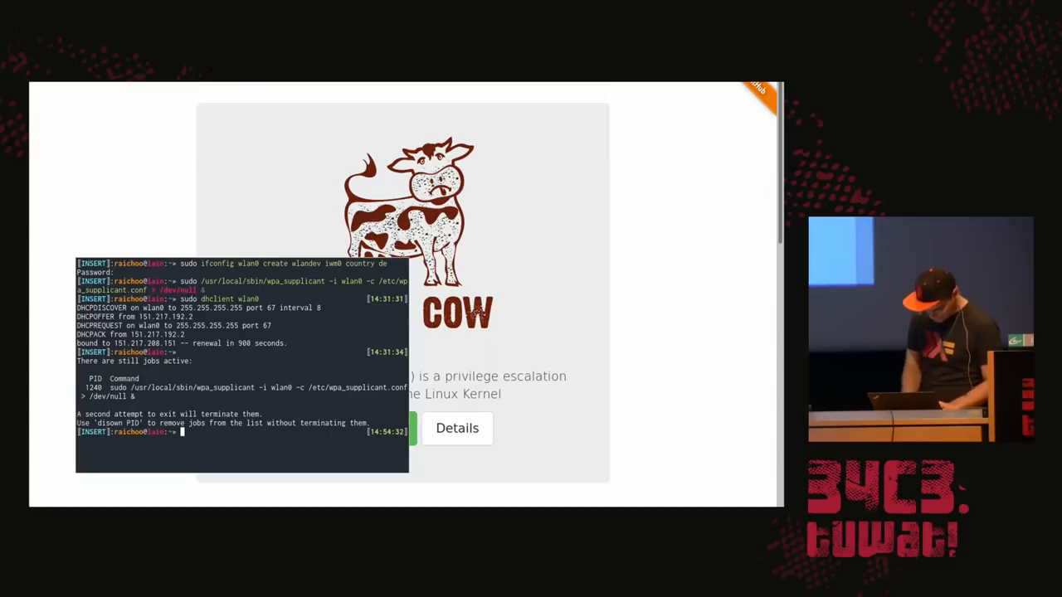
Step: Disown the running driver while DTrace dumps vm_map and mutex structures beside it
type("disown")
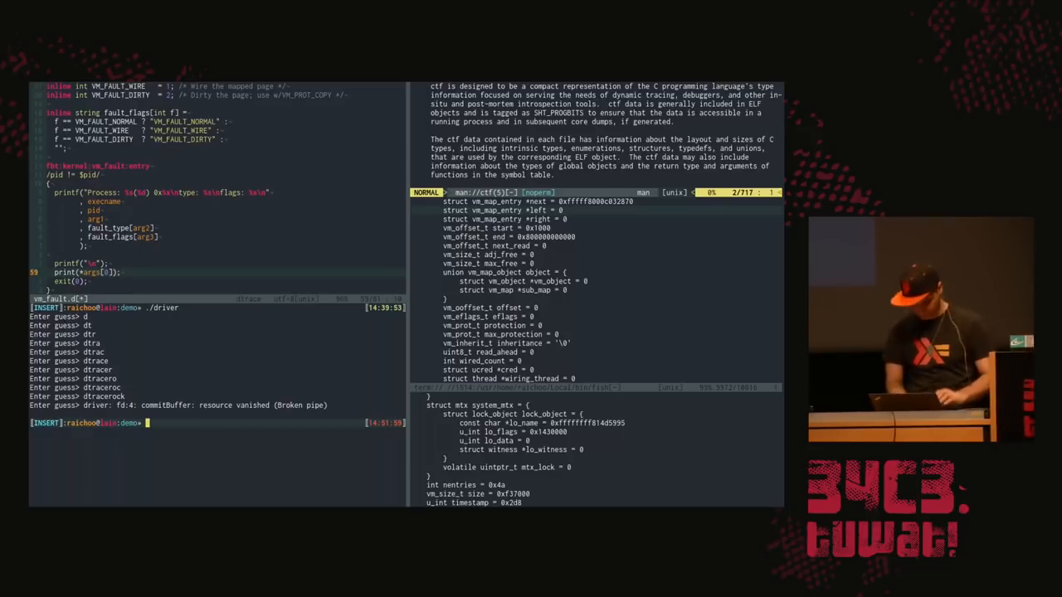
Step: Run 'apropos dtrace' to list manual pages for providers like dtrace_io, dtrace_ip and dtrace_proc
scroll("down", 3)
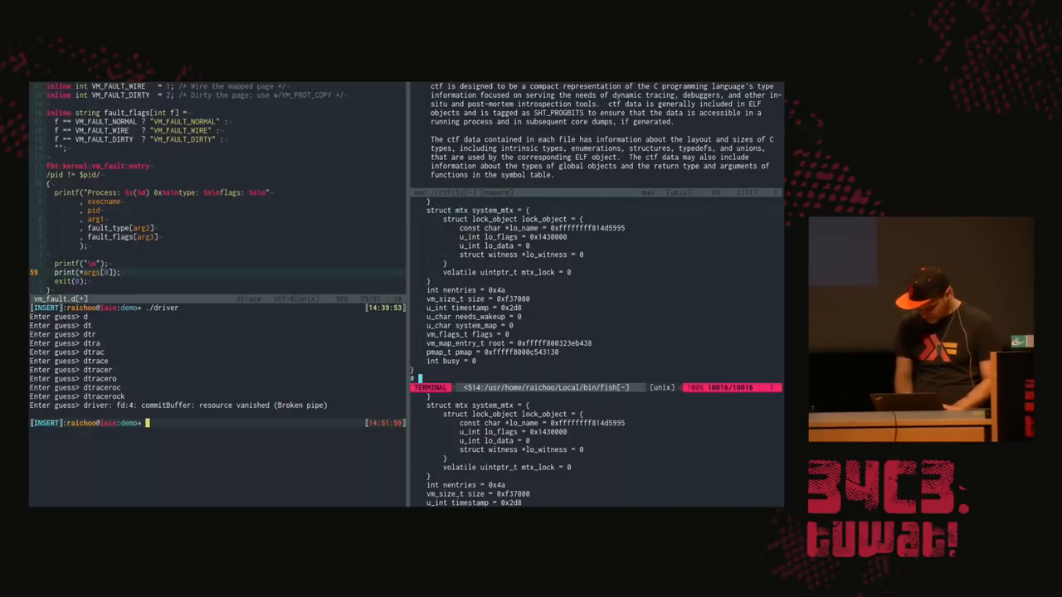
type("pro")
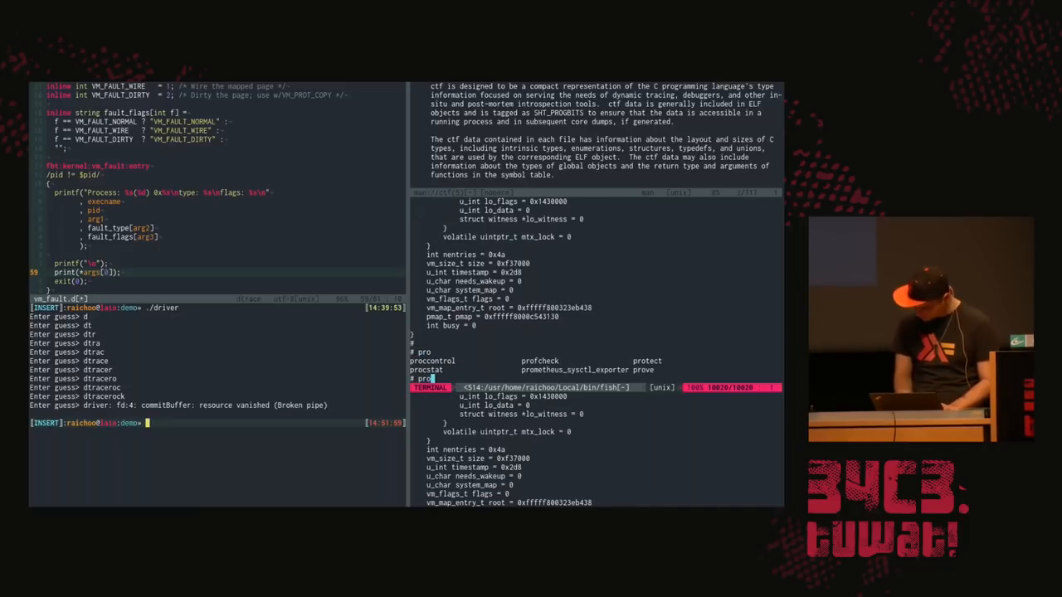
type("apropos")
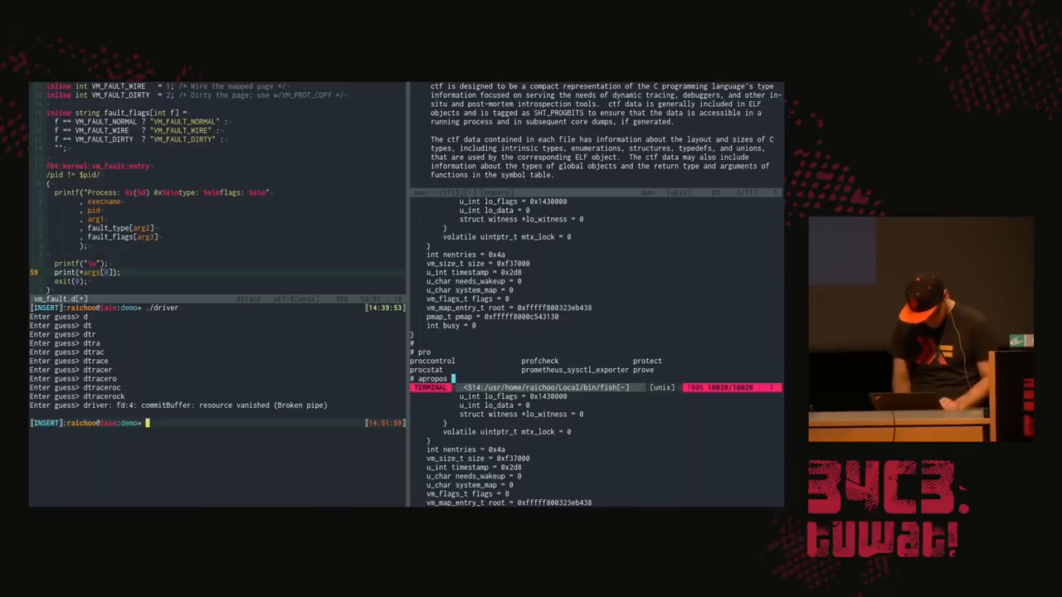
key("Return")
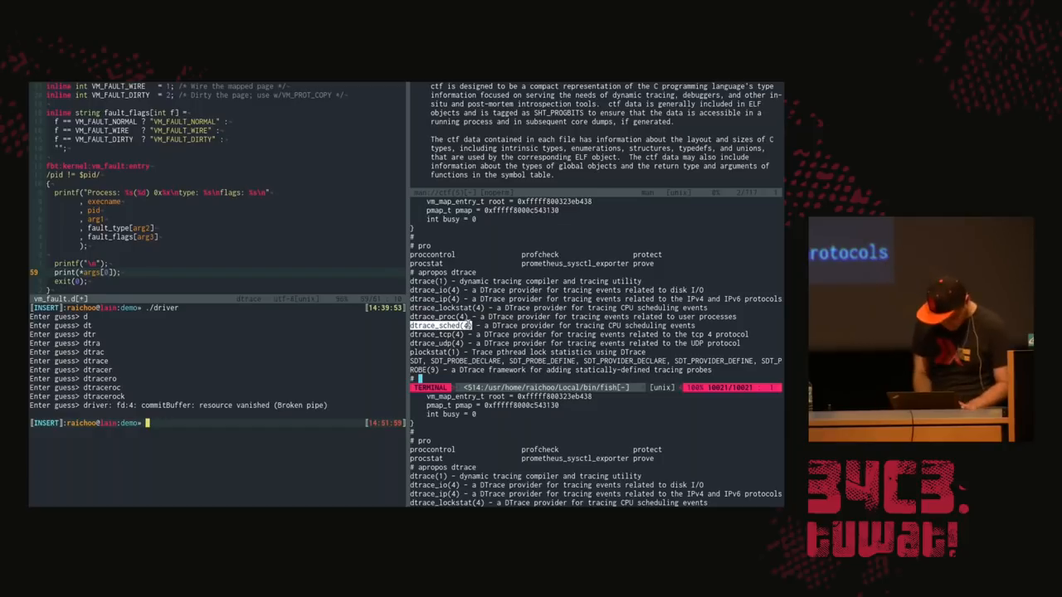
Step: Run 'dtrace -lP sched' to list sched probes like on-cpu, off-cpu, sleep and wakeup
type("dtrace -lP sched")
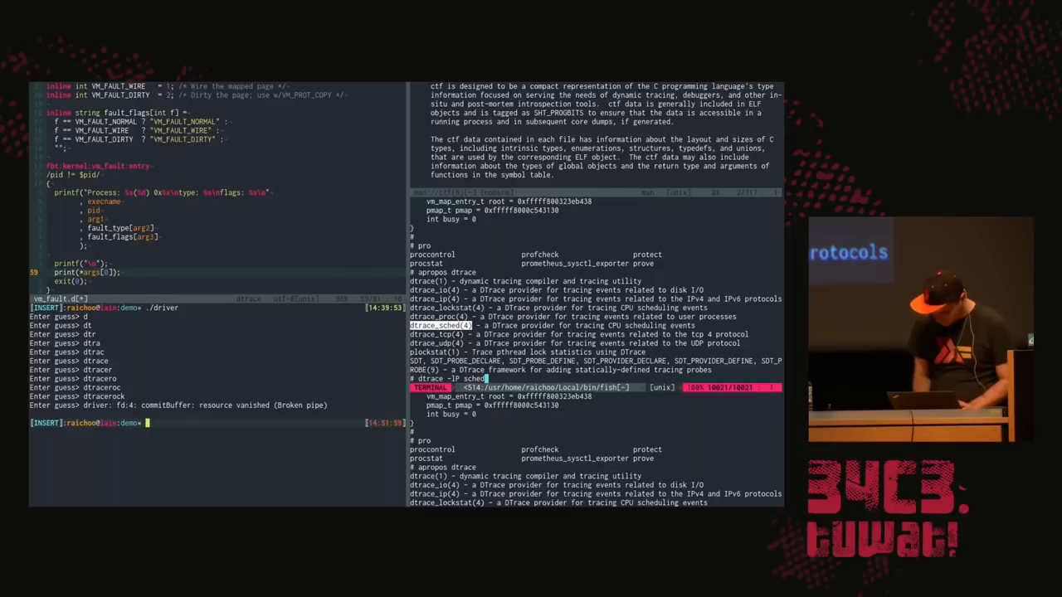
key("Return")
type("dtrace")
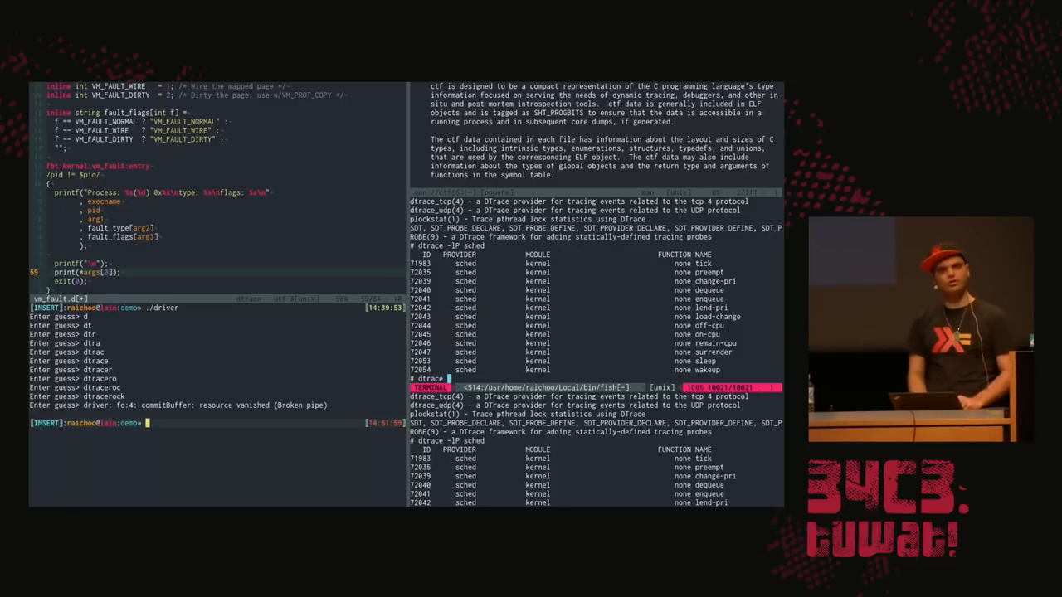
Step: Run dtrace -n 'pid$target:true::' -c true to trace every function entry and return in true
type("n")
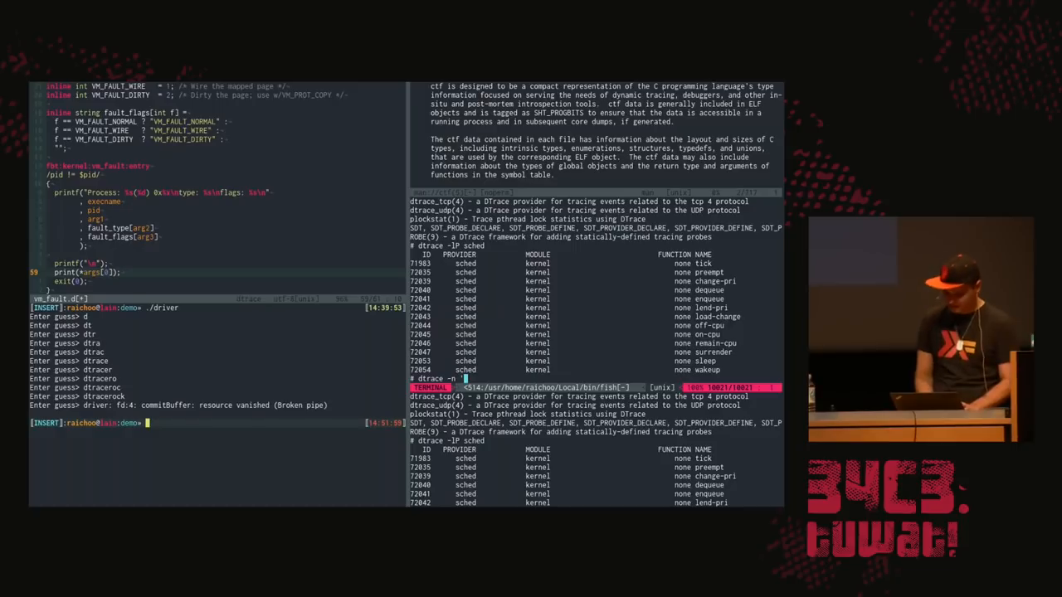
type("'pid$target:")
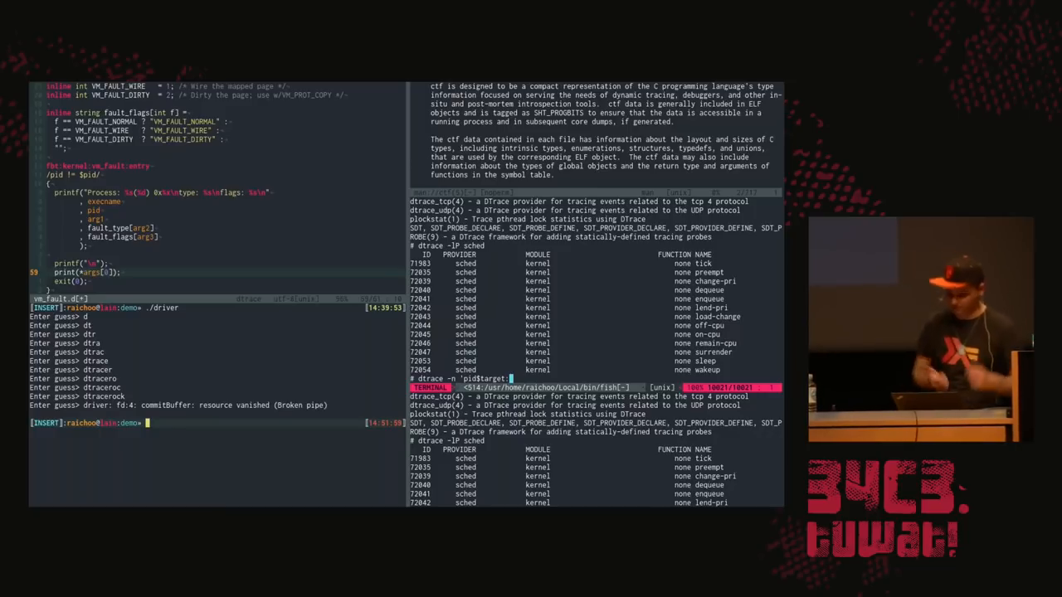
type("true::")
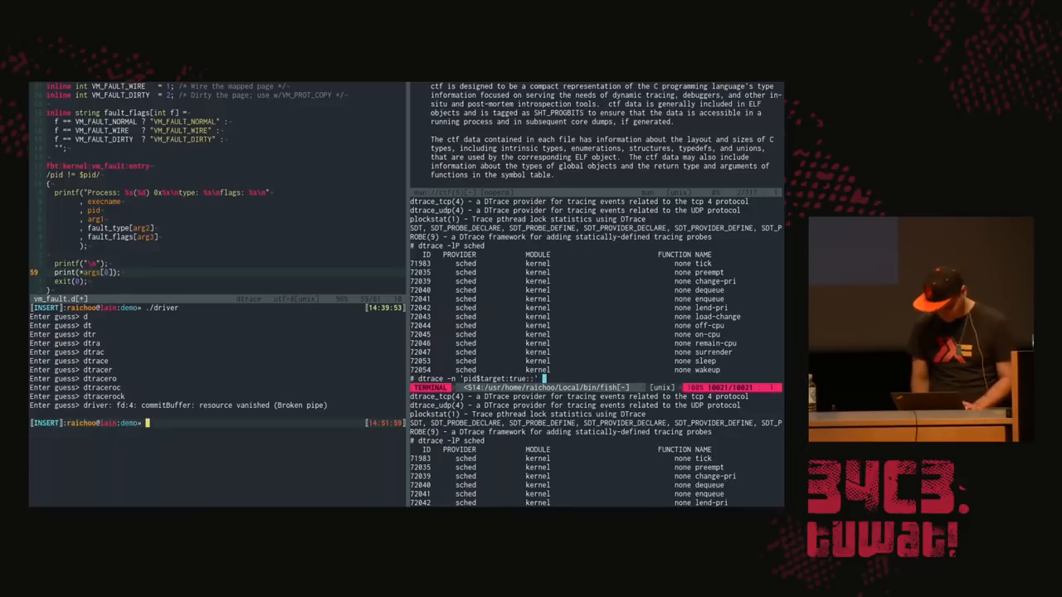
type("-c true")
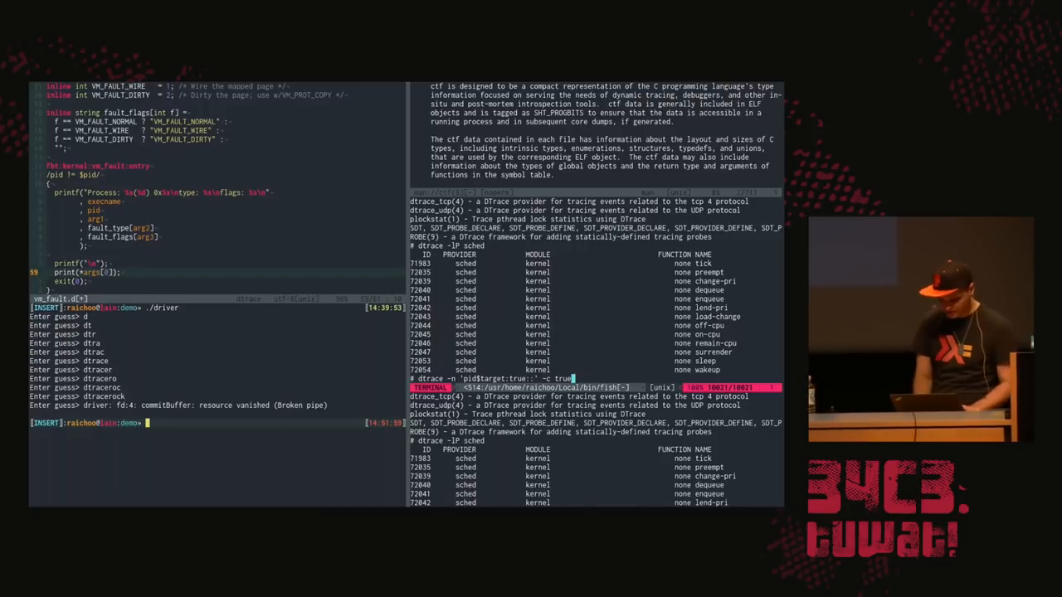
key("Return")
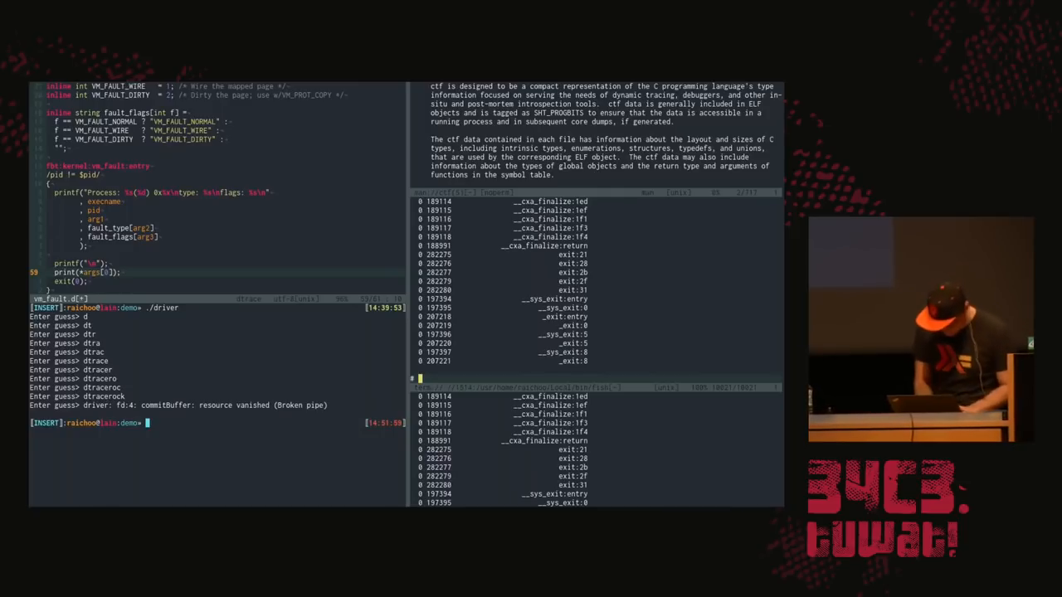
Step: Run ./driver/fork in the left pane so it streams numbered PING lines
type("./driver")
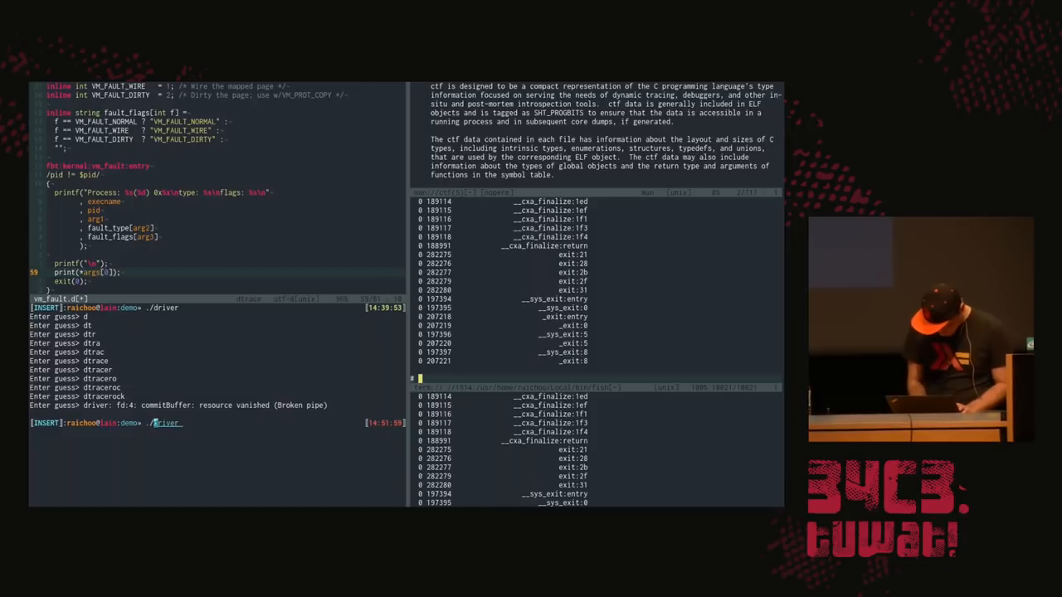
type("/fork")
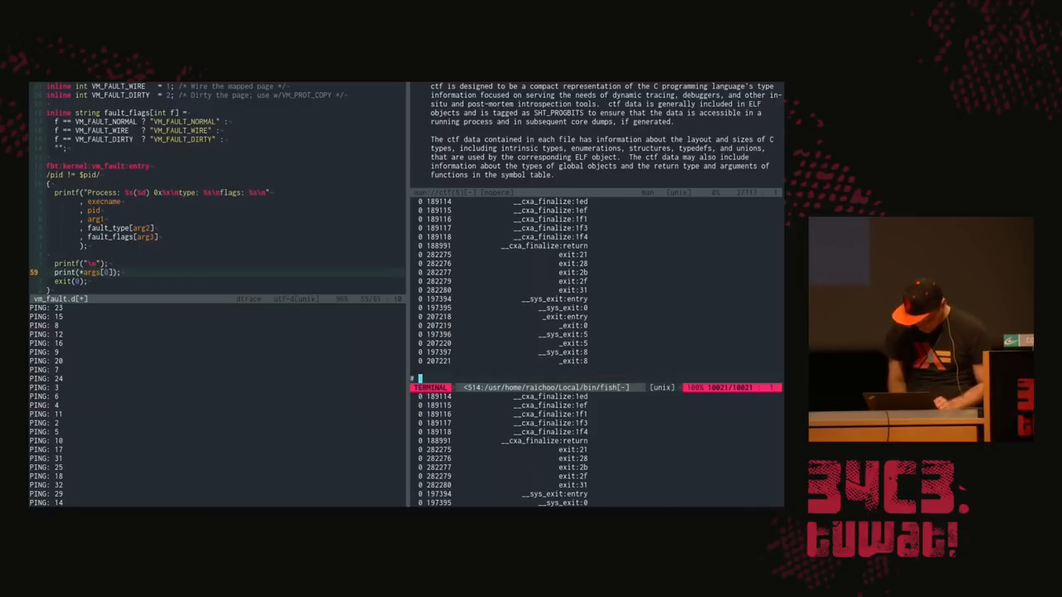
Step: Begin entering a dtrace -n 'haskell*:::' command for the Haskell runtime probes
type("dtrace -")
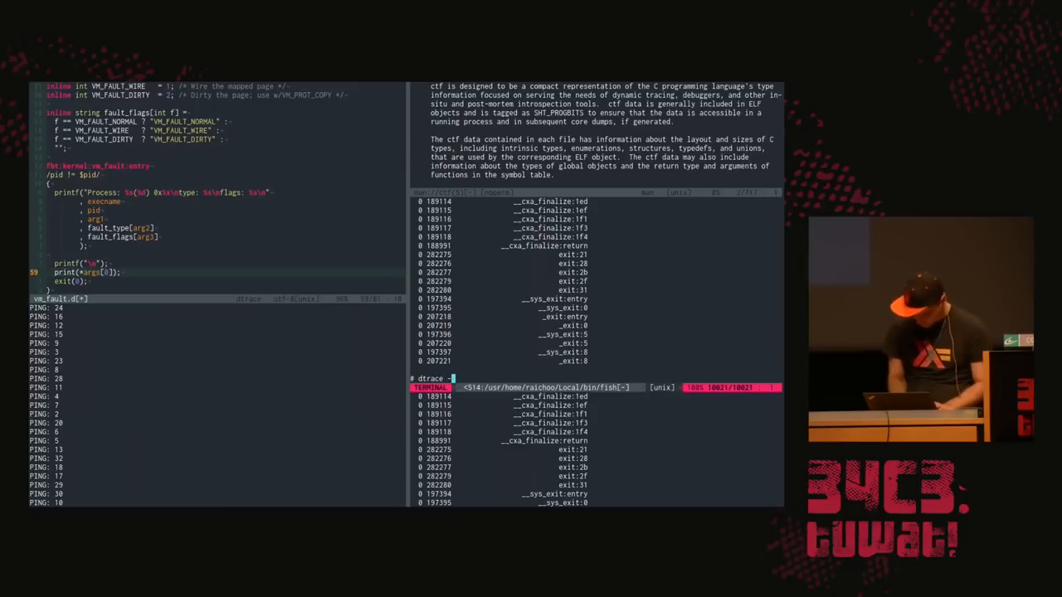
type("s '")
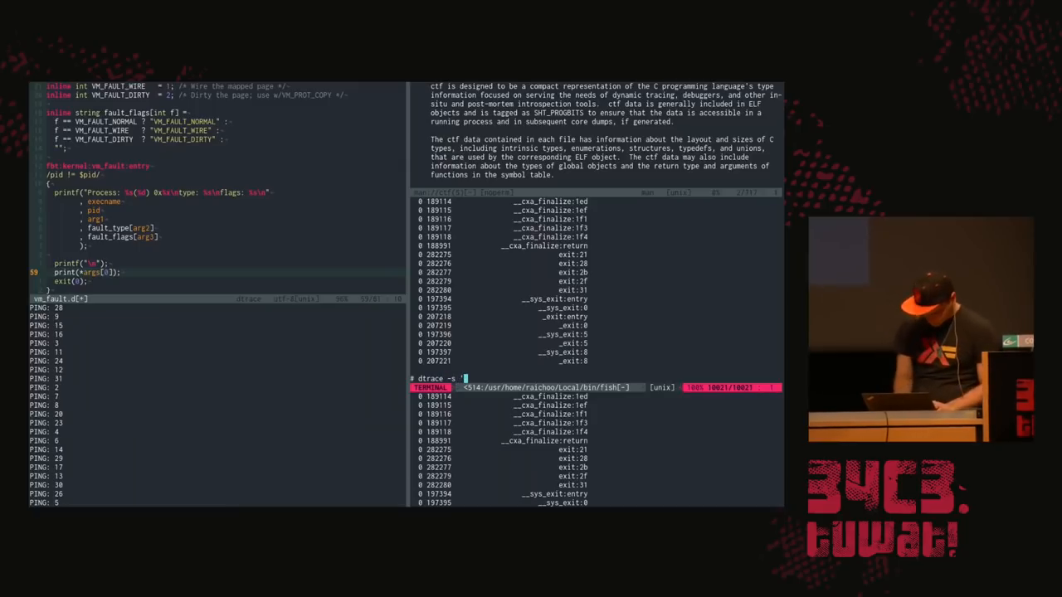
type("Haskell*:::")
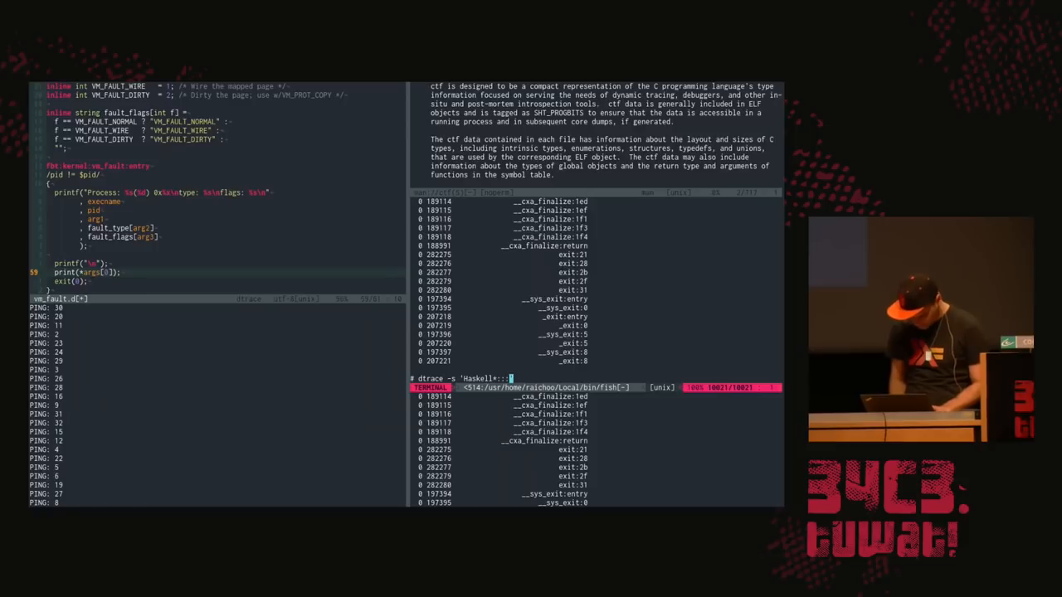
type("n")
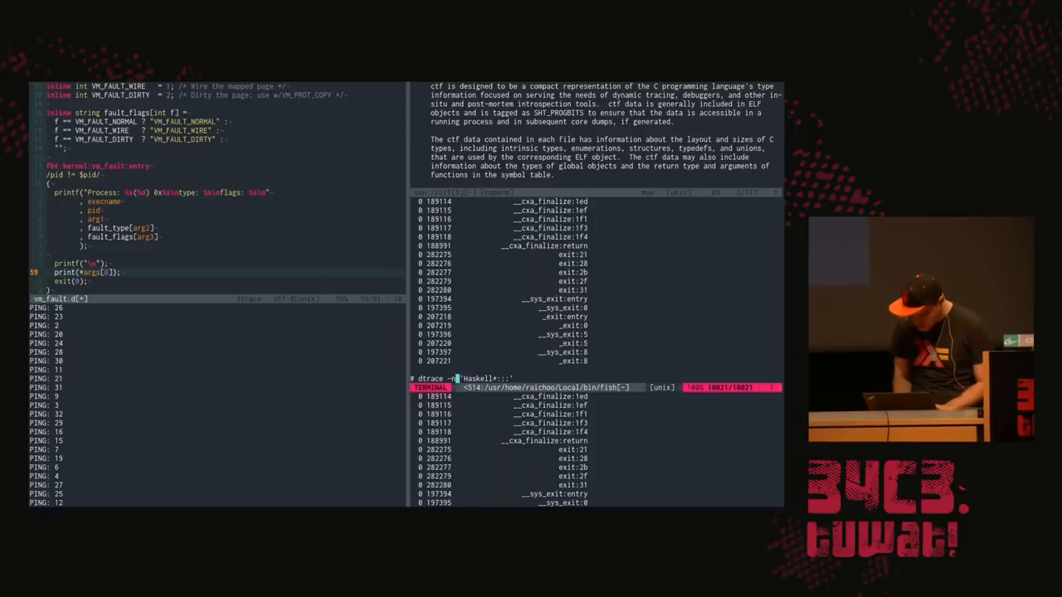